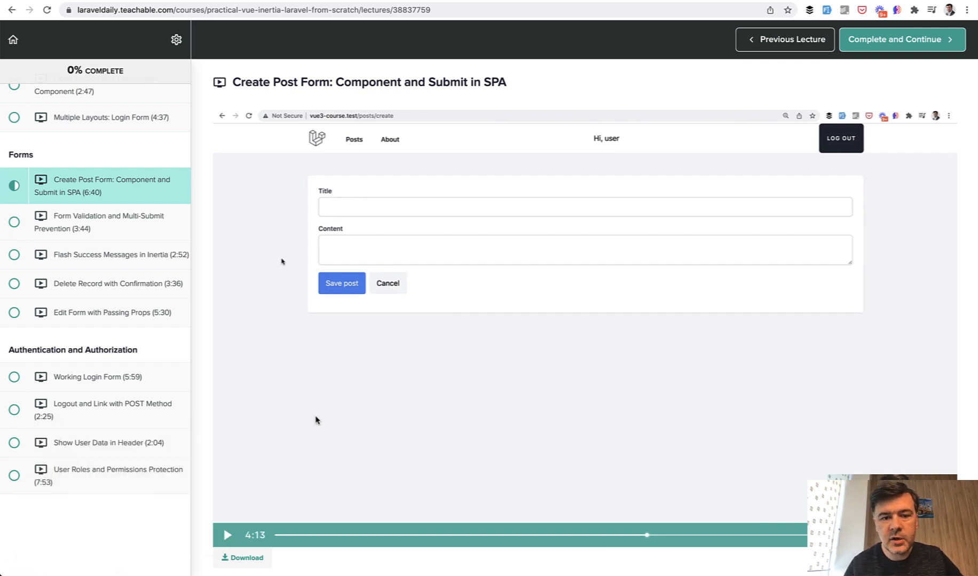
pyautogui.moveTo(329, 238)
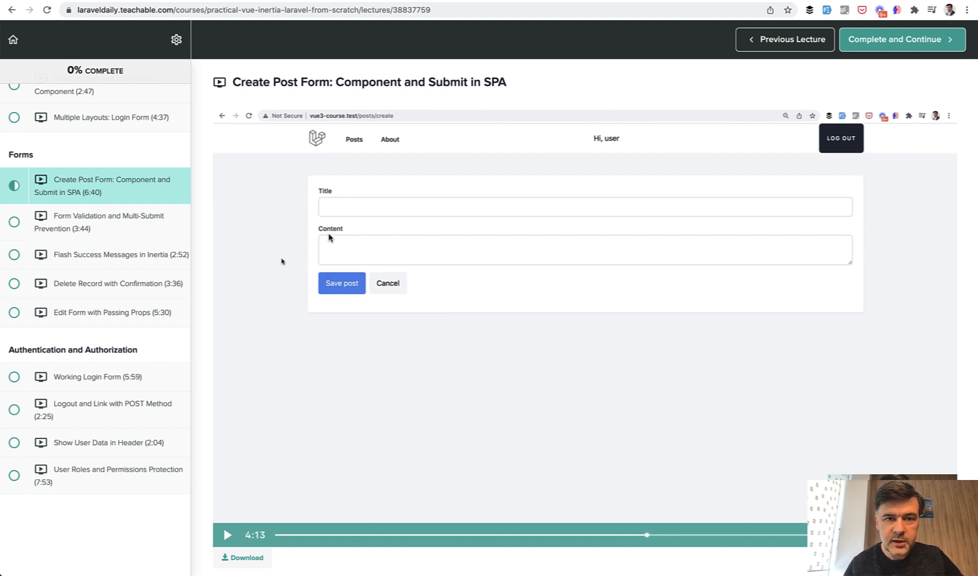
# Switch from the lecture to the browser showing the course project's login page.
pyautogui.click(840, 138)
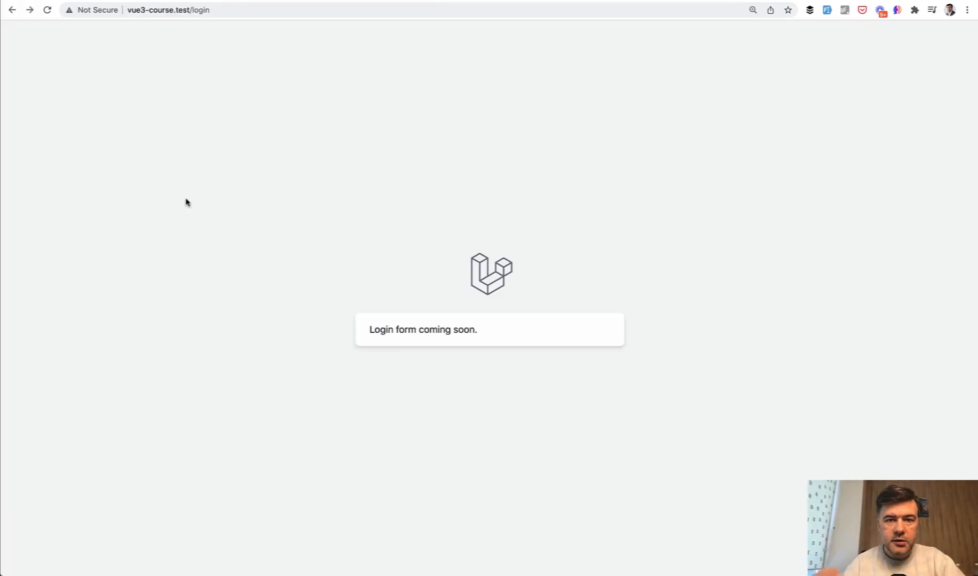
pyautogui.moveTo(553, 308)
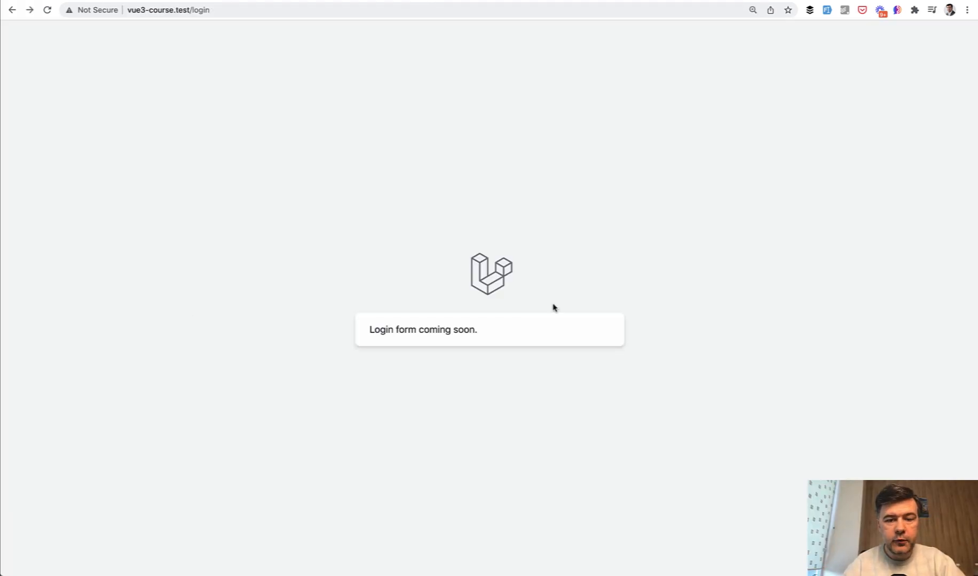
pyautogui.moveTo(284, 317)
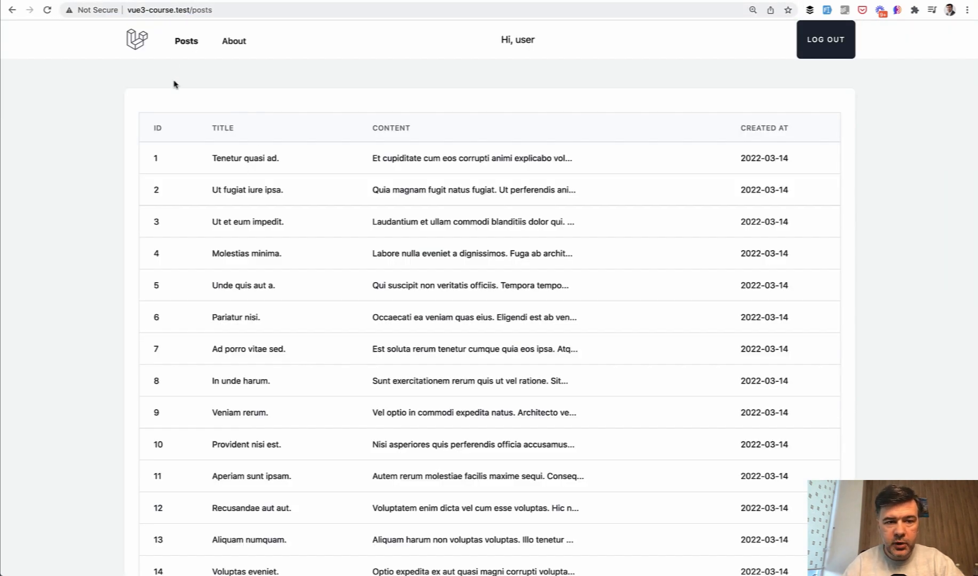
pyautogui.moveTo(210, 98)
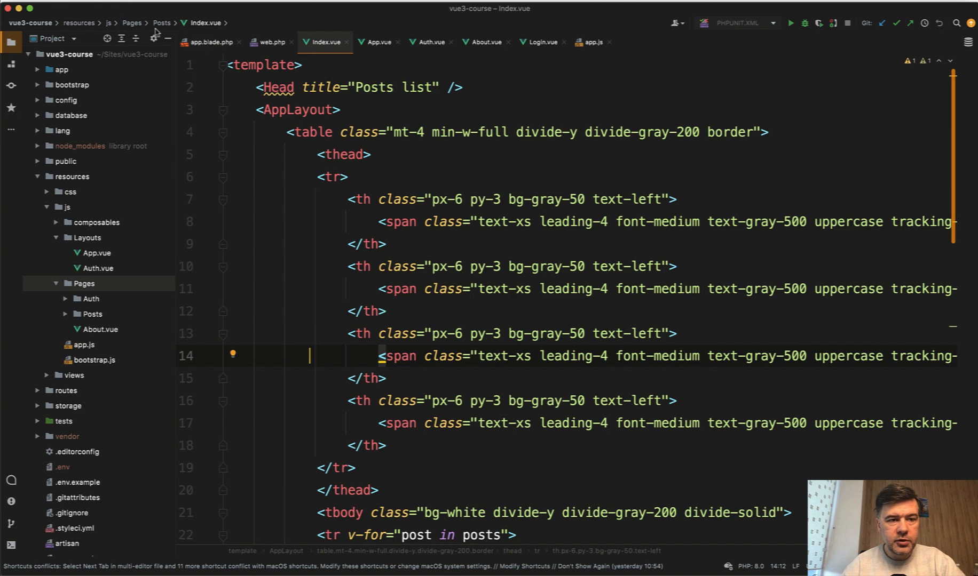
# Copy Index.vue as Create.vue, retitle it 'New post' and reduce the body to 'Form here.'.
pyautogui.click(29, 22)
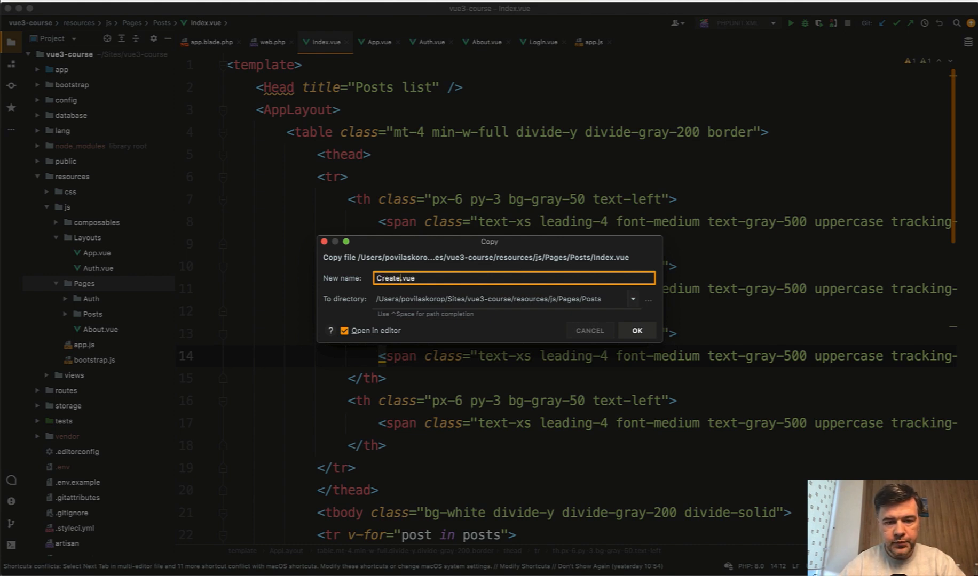
pyautogui.click(637, 330)
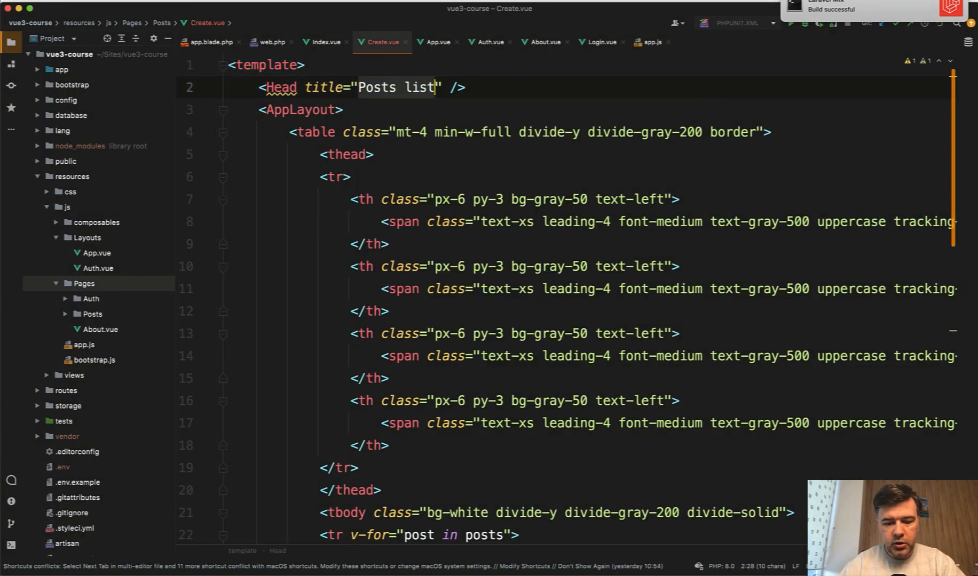
pyautogui.write('New post')
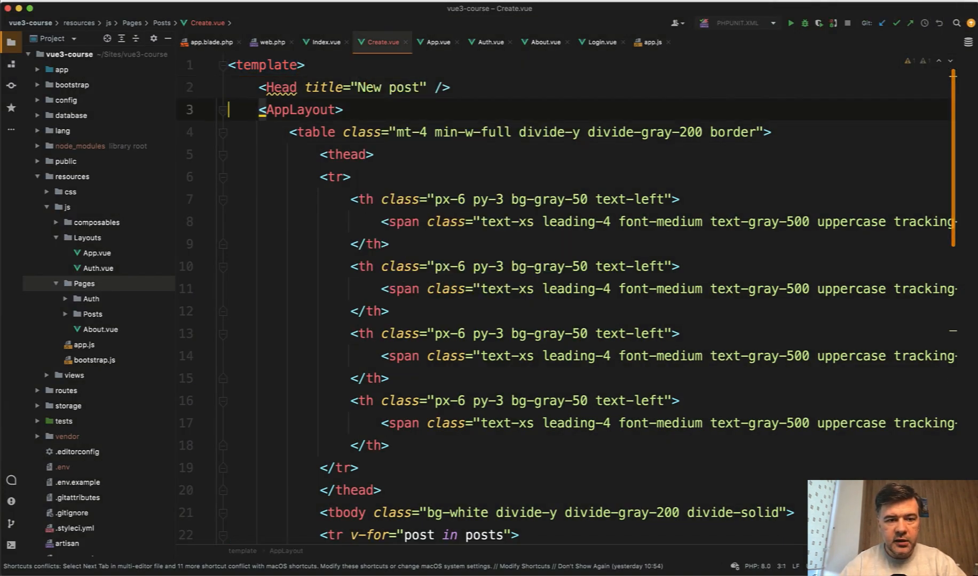
pyautogui.scroll(-3)
pyautogui.write('D')
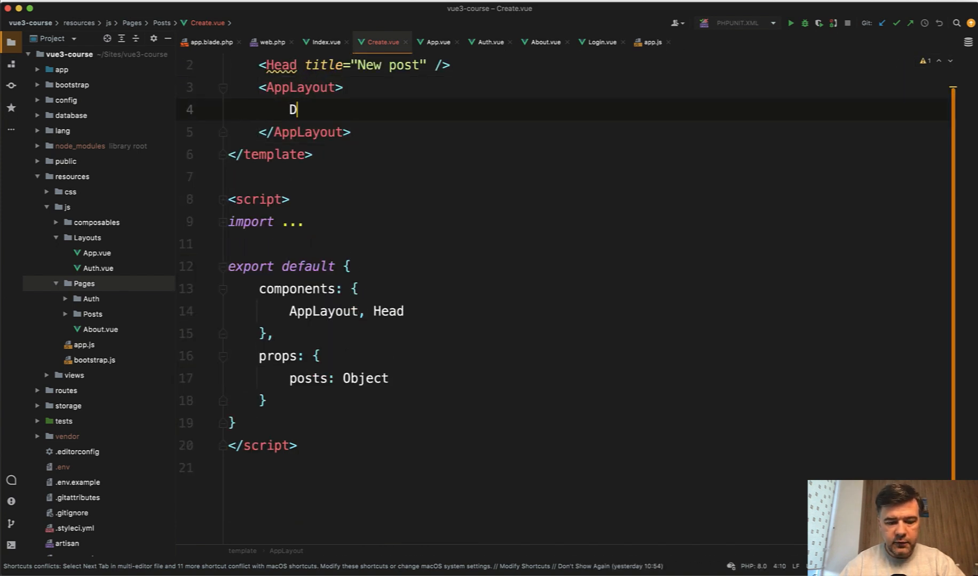
pyautogui.write('Form here.')
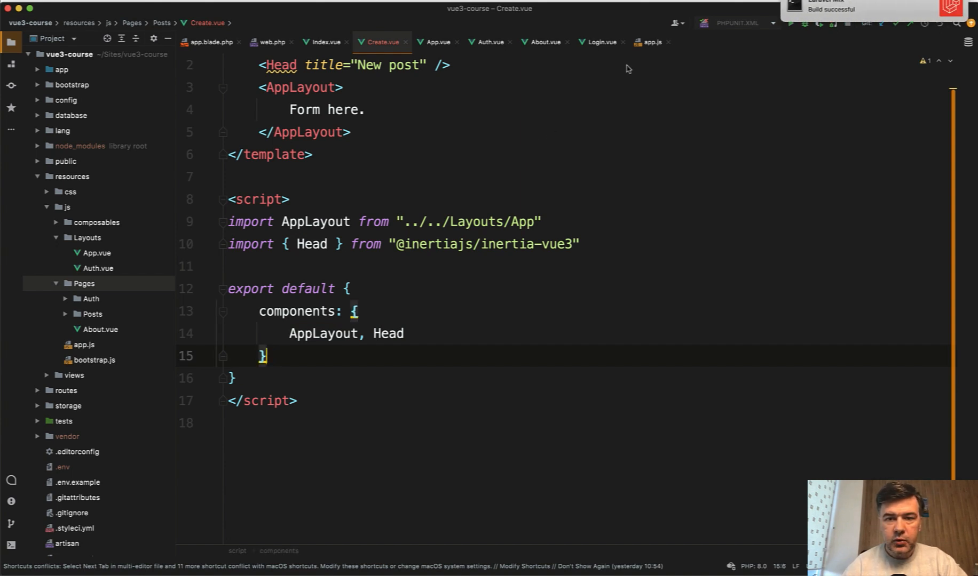
# Change the posts route in web.php from Route::get to Route::resource.
pyautogui.click(272, 42)
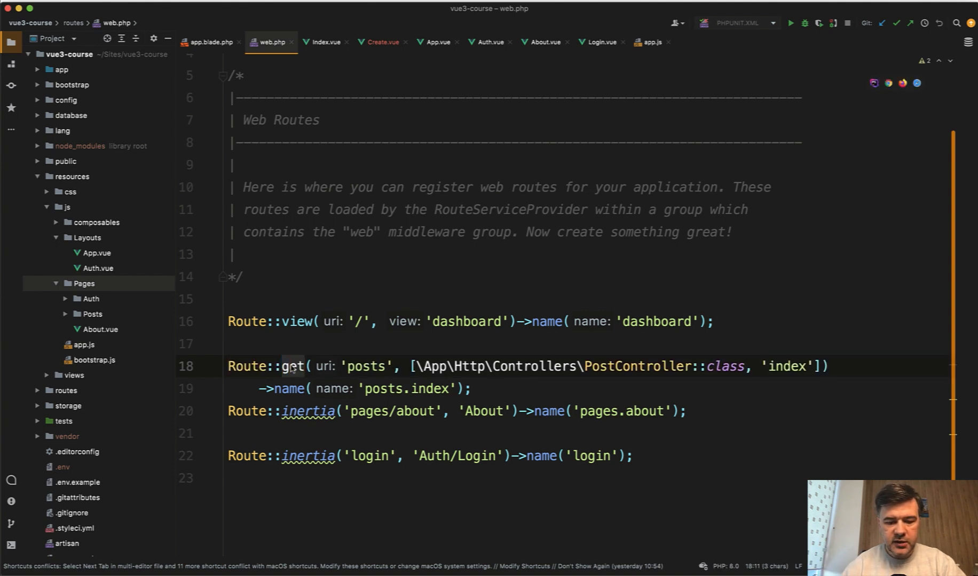
pyautogui.write('resource::collection(Post::all());')
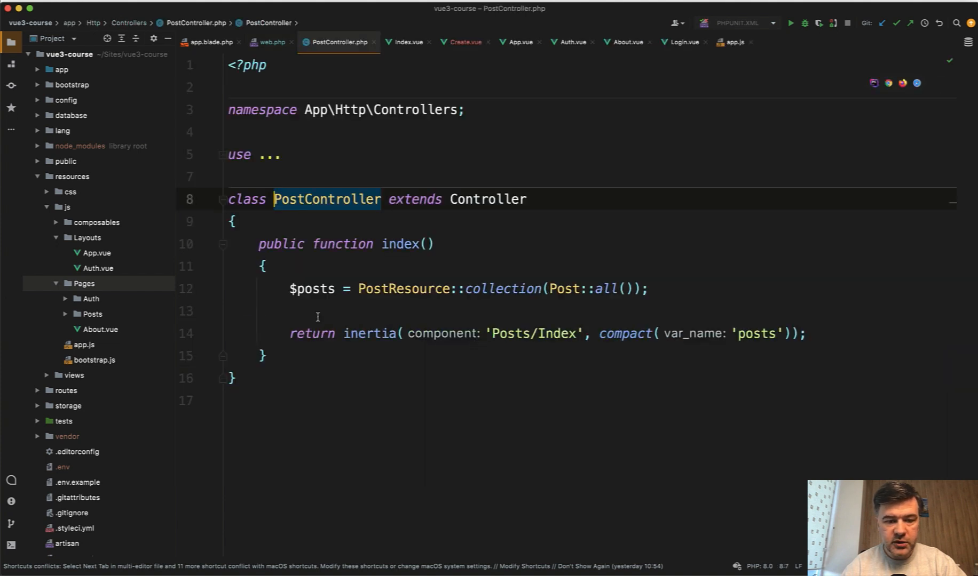
# Add a public create() method in PostController returning inertia('Posts/Create').
pyautogui.write('public function created(')
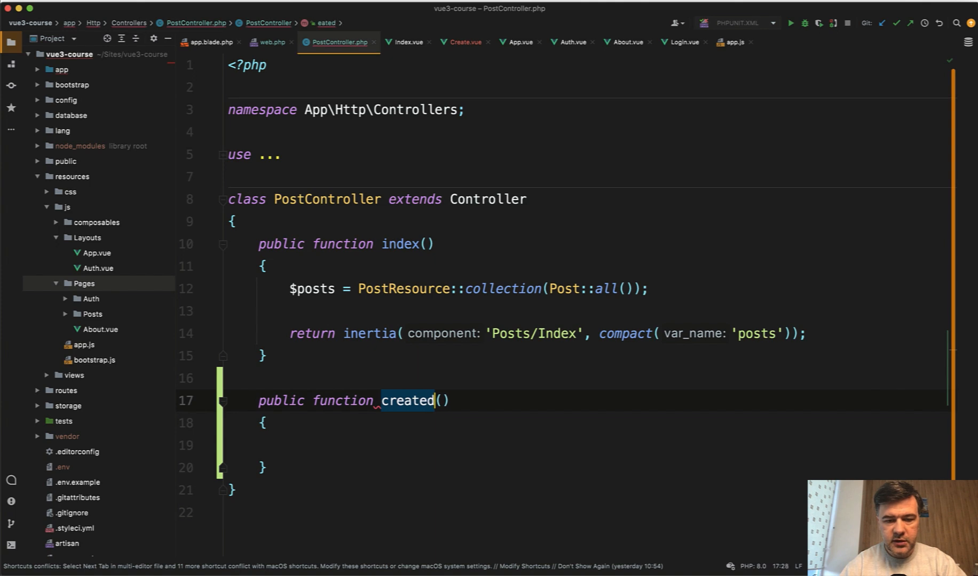
pyautogui.write("return inertia('Post")
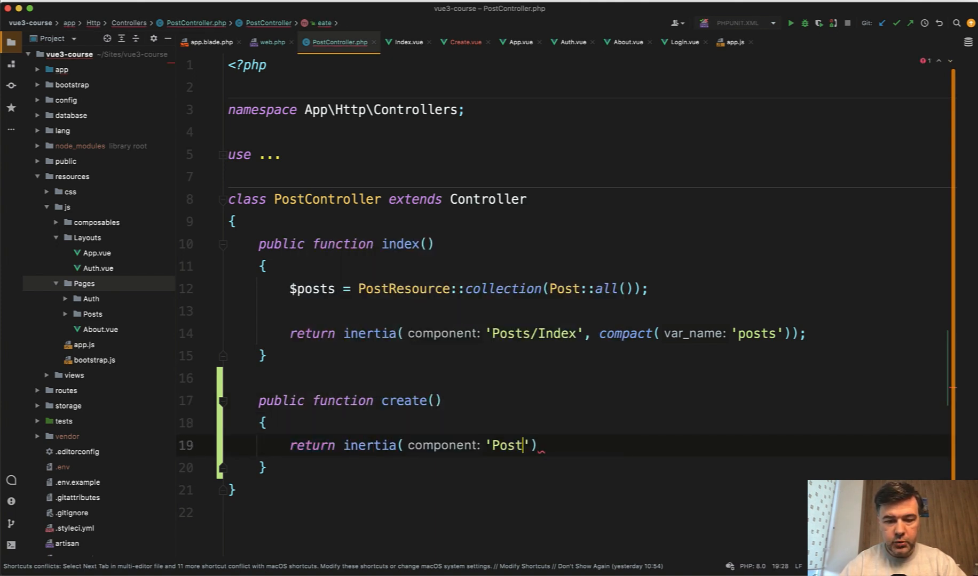
pyautogui.write('s/Create')
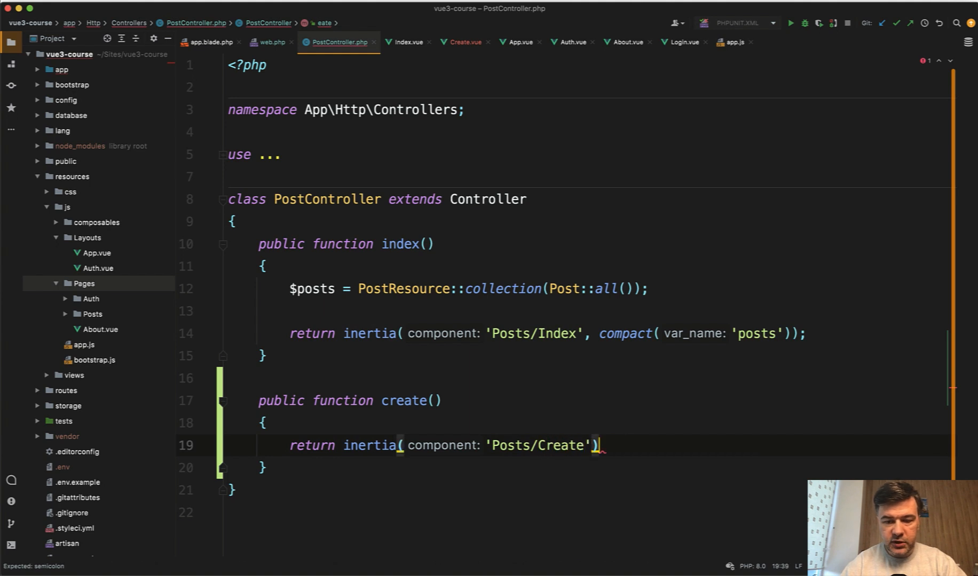
pyautogui.write(';')
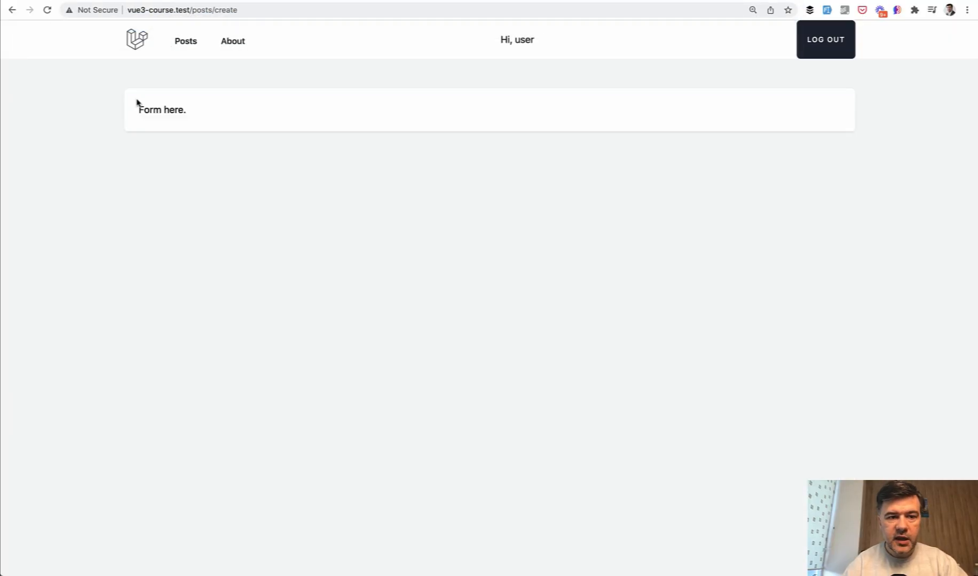
# Check the 'Form here.' placeholder on /posts/create and go back to the posts list.
pyautogui.doubleClick(161, 110)
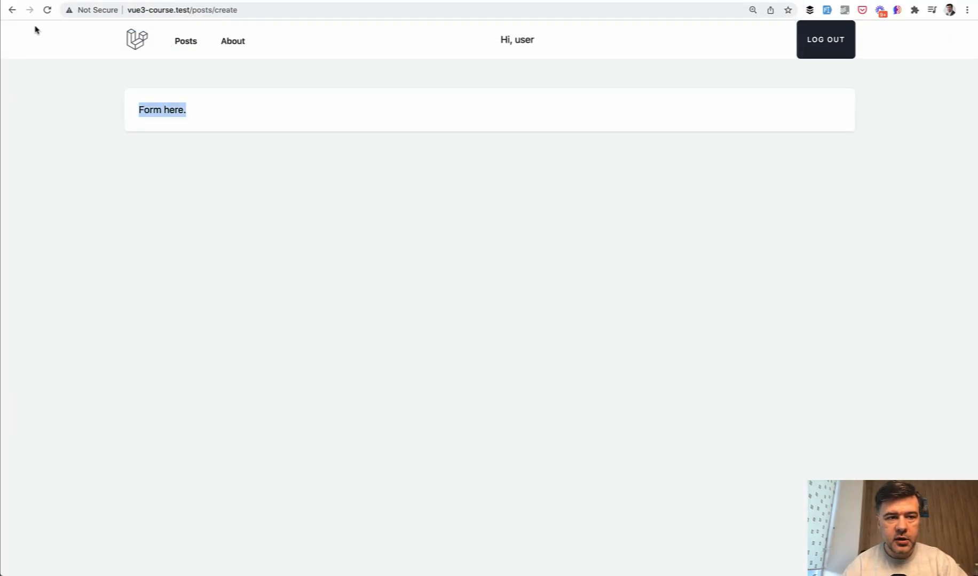
pyautogui.click(186, 41)
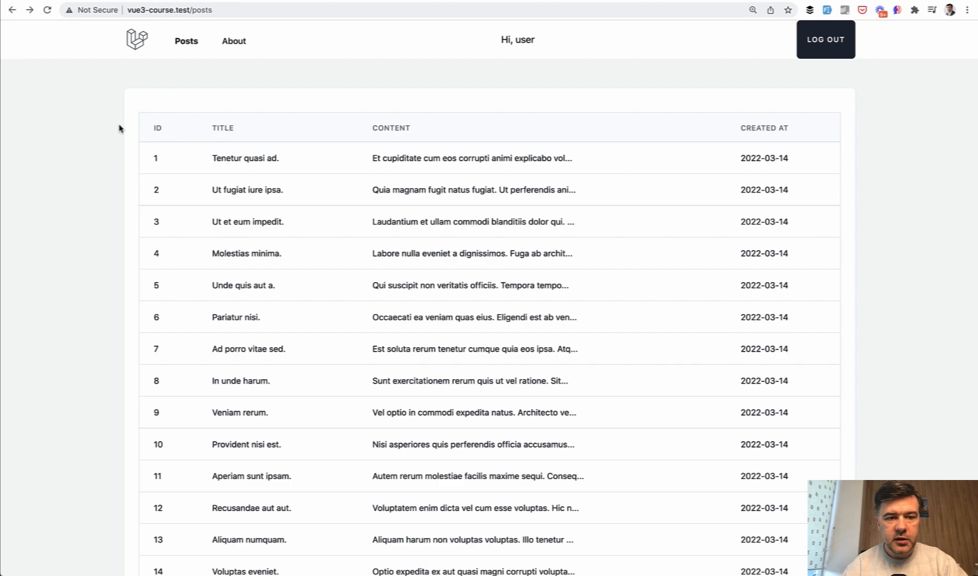
pyautogui.moveTo(170, 92)
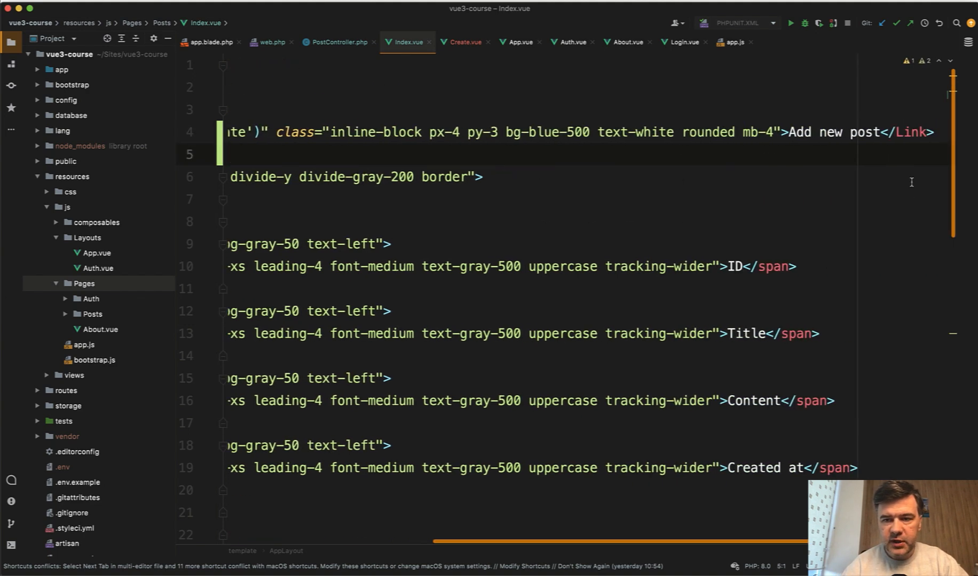
# Add Link to Index.vue's inertia import and components so the Add new post link works.
pyautogui.hscroll(-3)
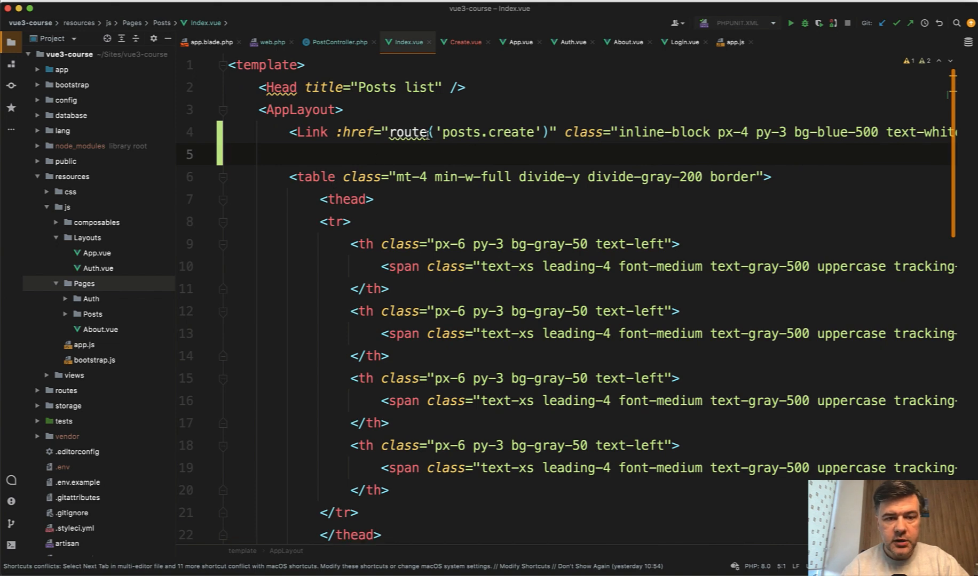
pyautogui.scroll(-3)
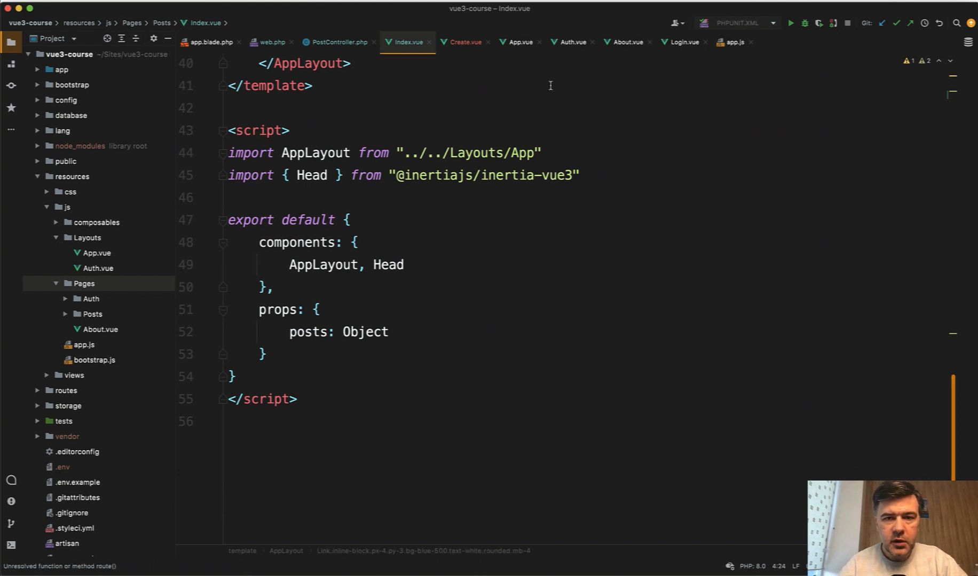
pyautogui.click(519, 42)
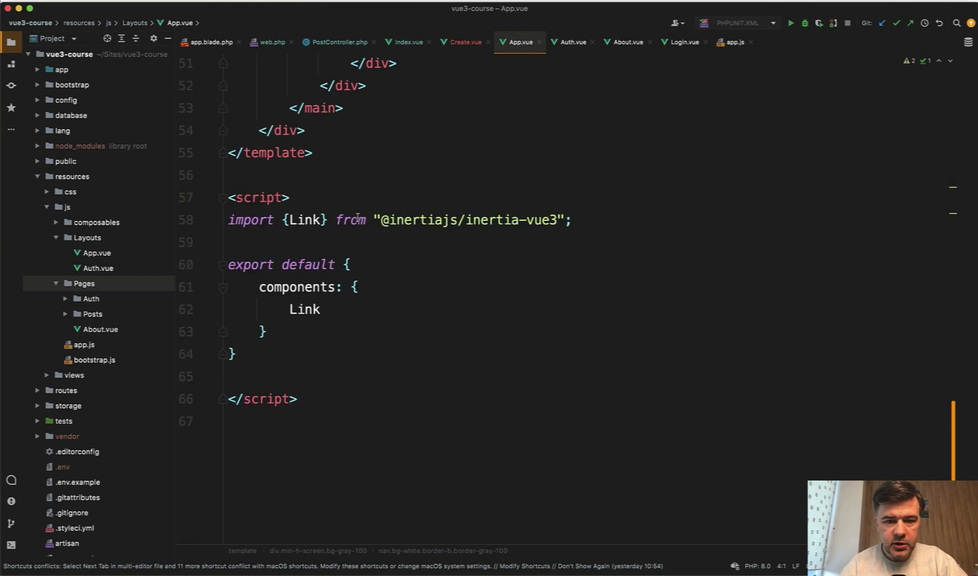
pyautogui.click(409, 42)
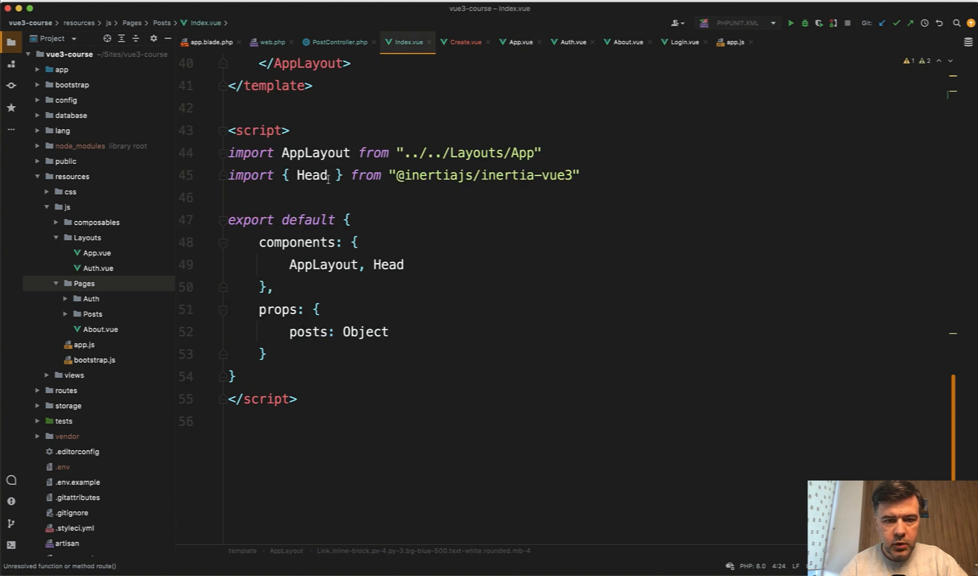
pyautogui.write(', Link')
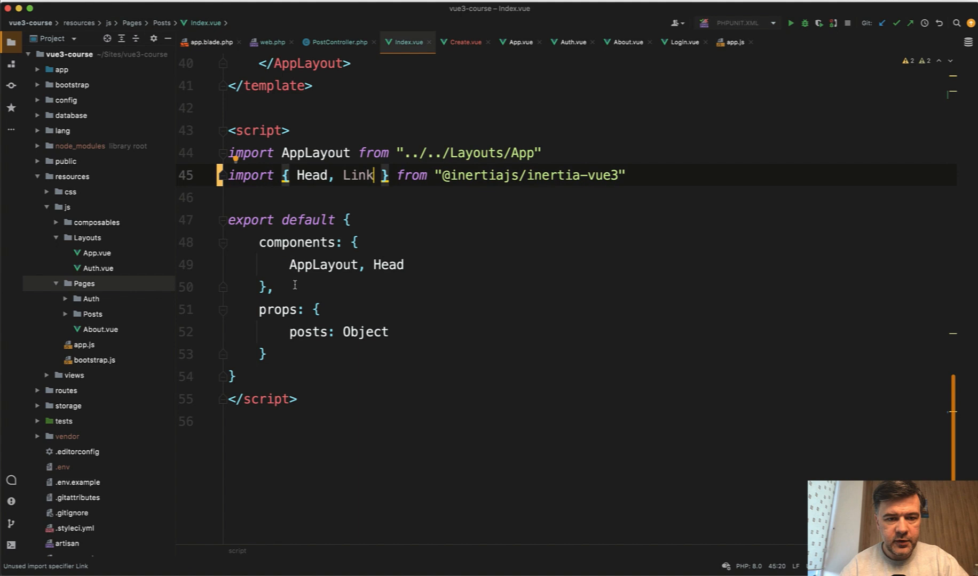
pyautogui.write('Li')
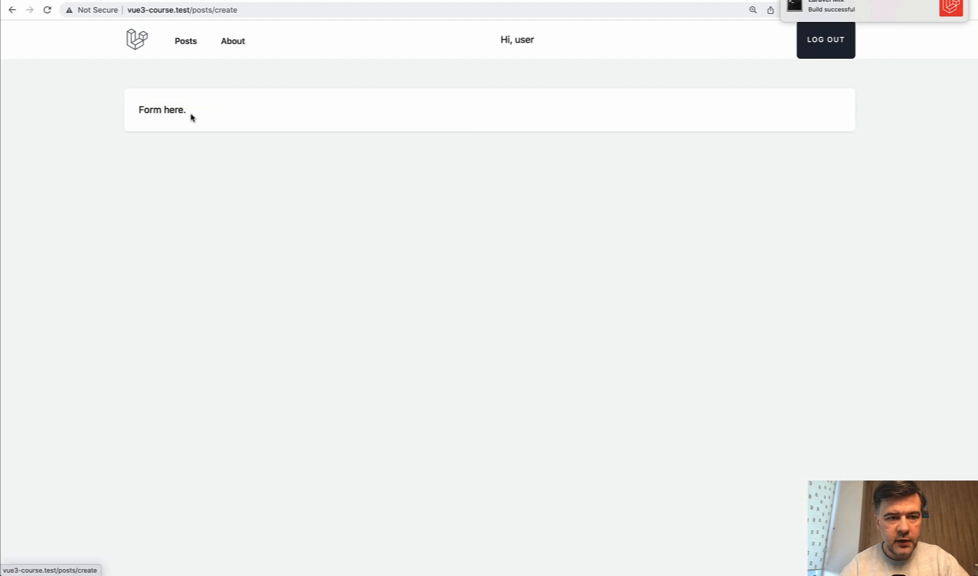
pyautogui.moveTo(197, 121)
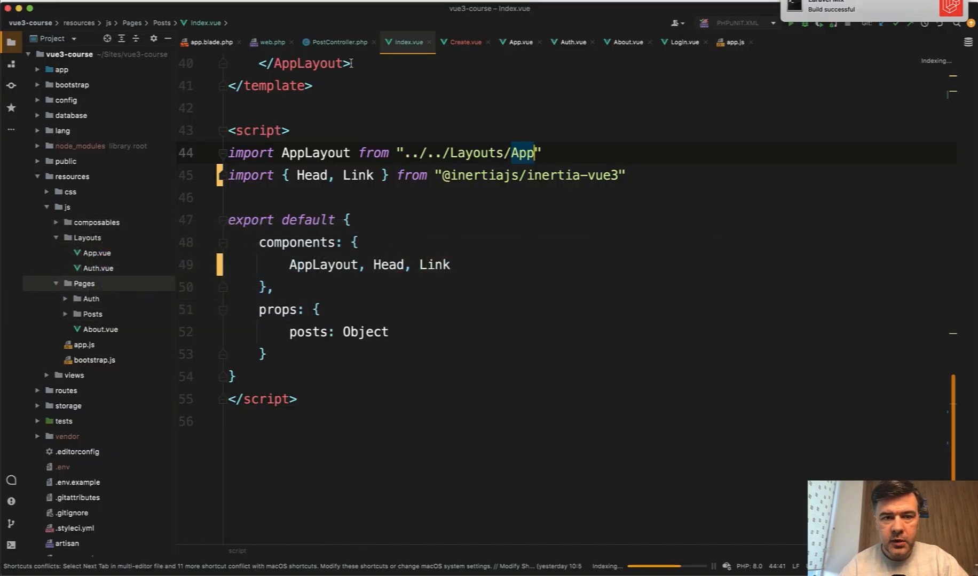
# Replace Create.vue's placeholder with a form holding Title, Content, Save post and Cancel.
pyautogui.click(462, 42)
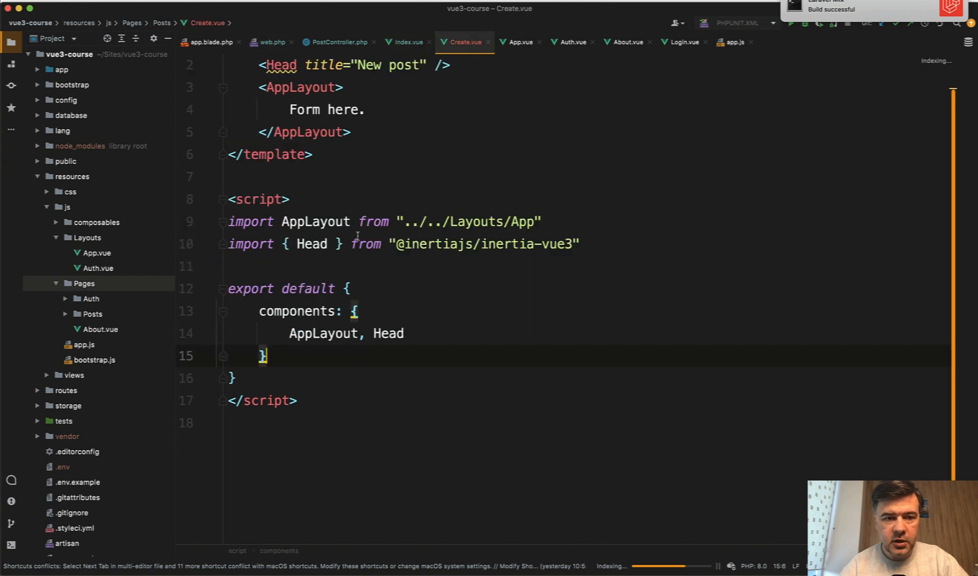
pyautogui.scroll(3)
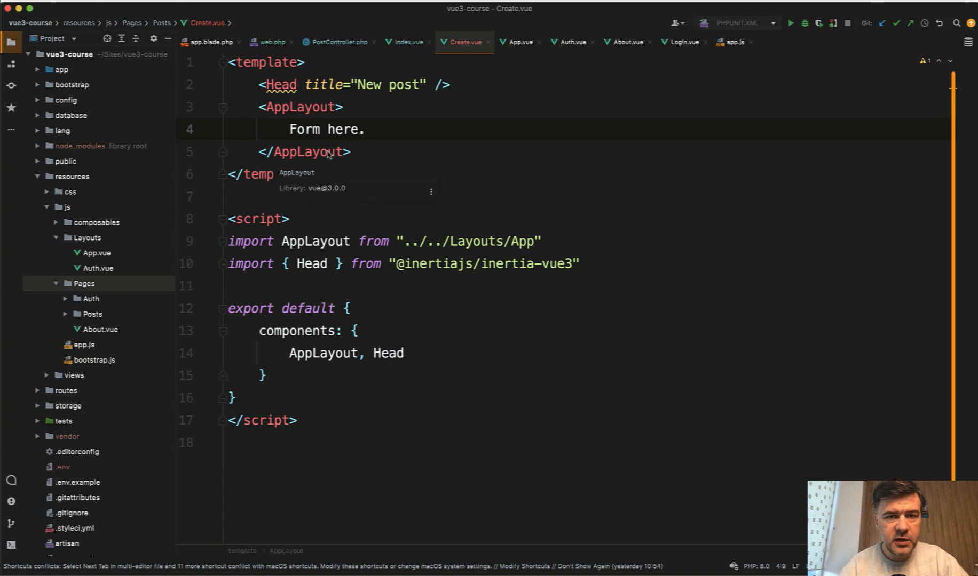
pyautogui.click(290, 129)
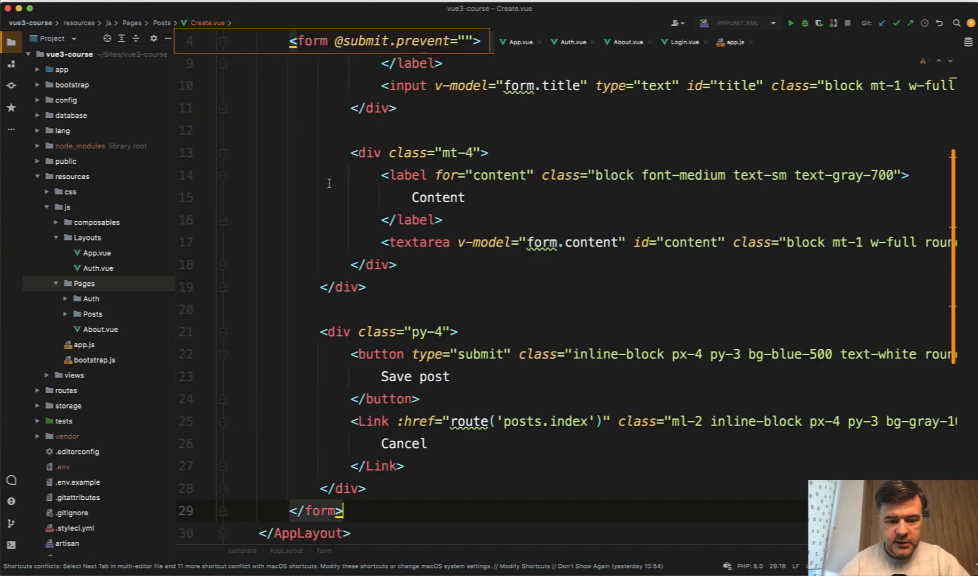
pyautogui.scroll(3)
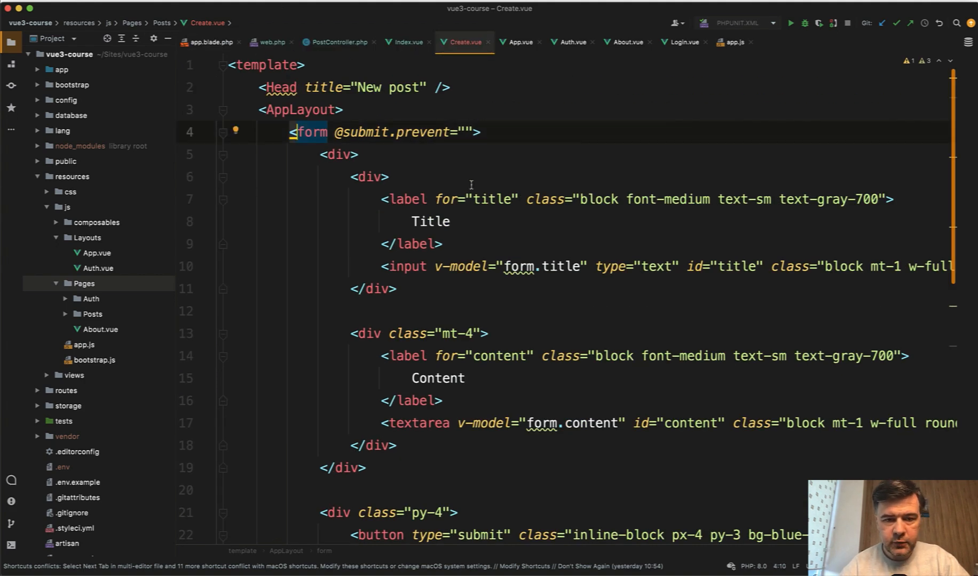
pyautogui.scroll(-3)
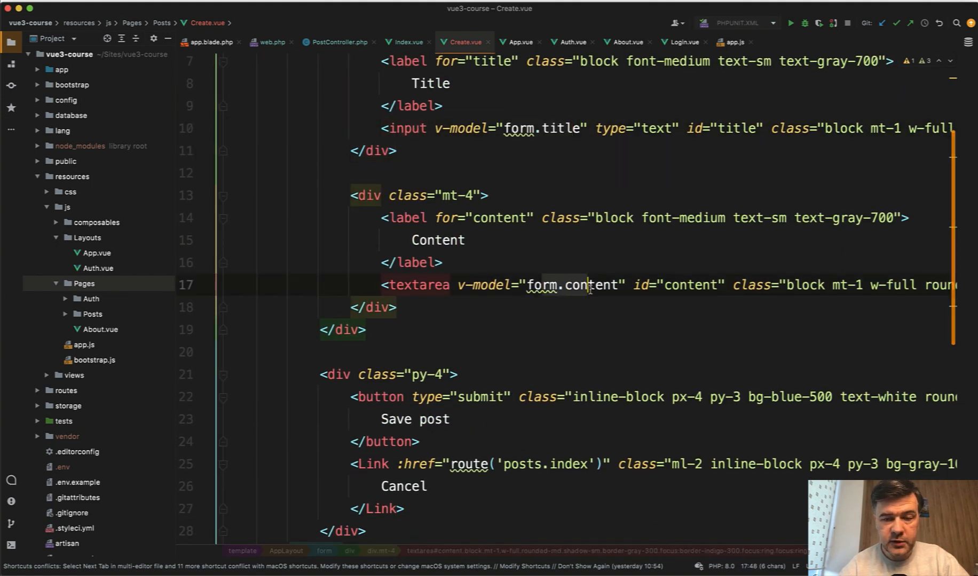
pyautogui.scroll(-3)
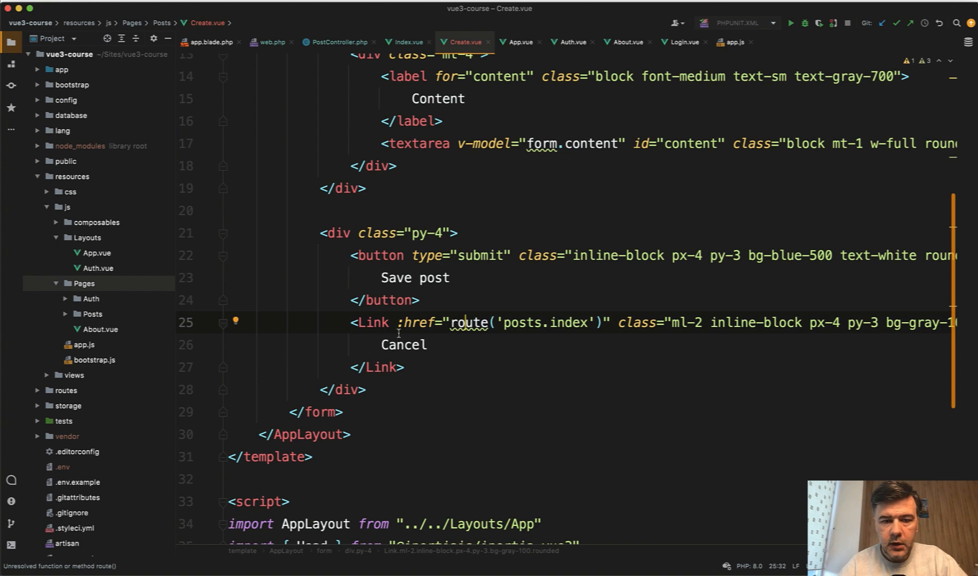
# Add Link to Create.vue's inertia-vue3 import and the components list.
pyautogui.scroll(-3)
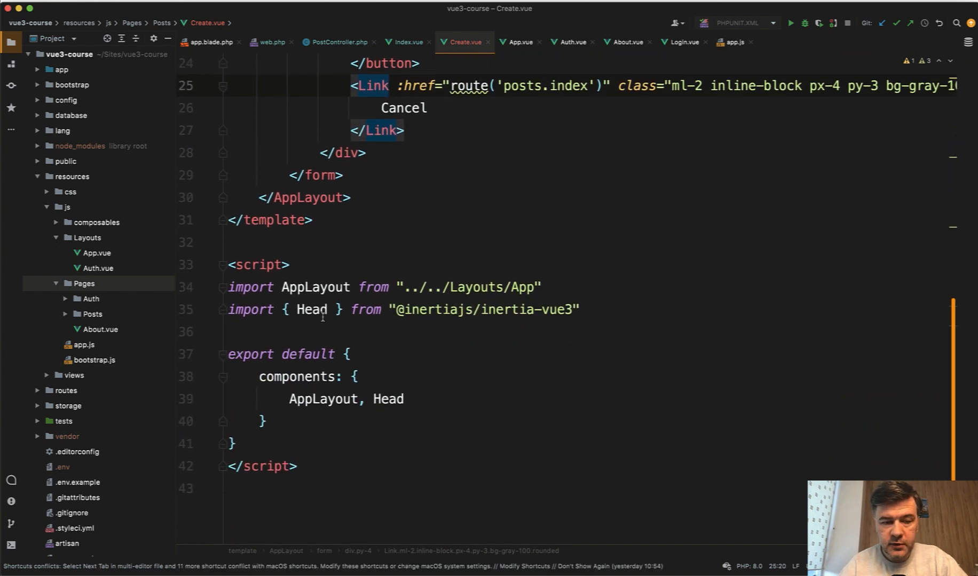
pyautogui.write(', Link')
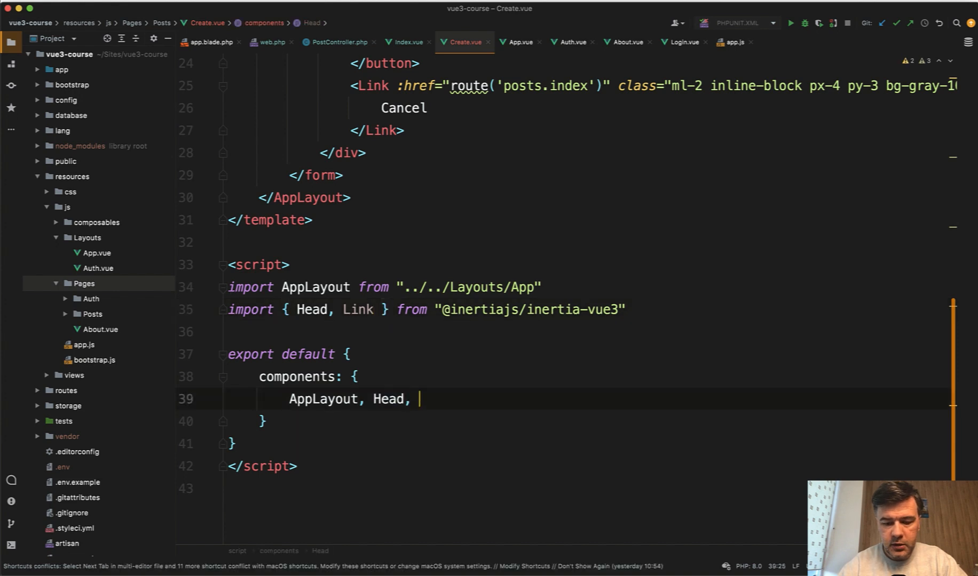
pyautogui.write('Link')
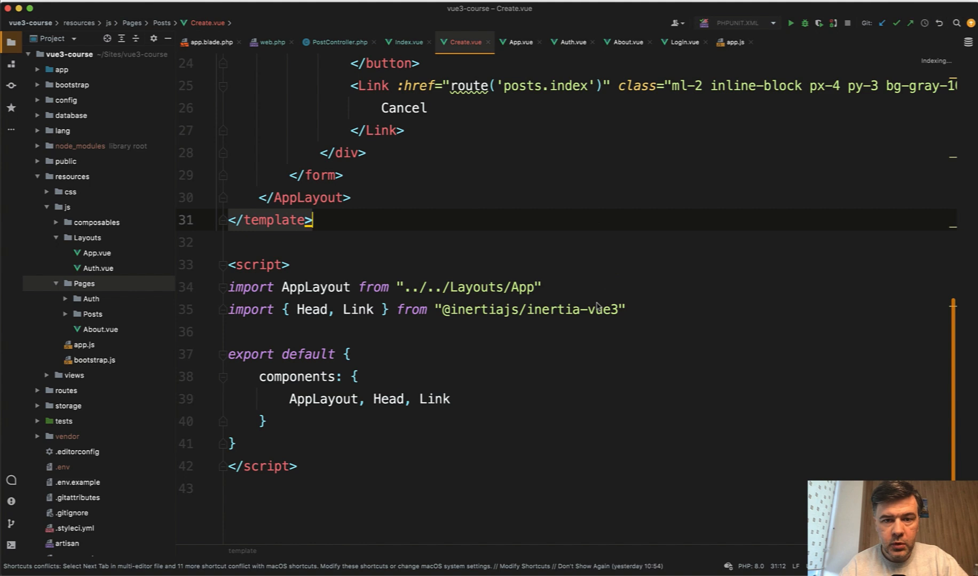
pyautogui.scroll(3)
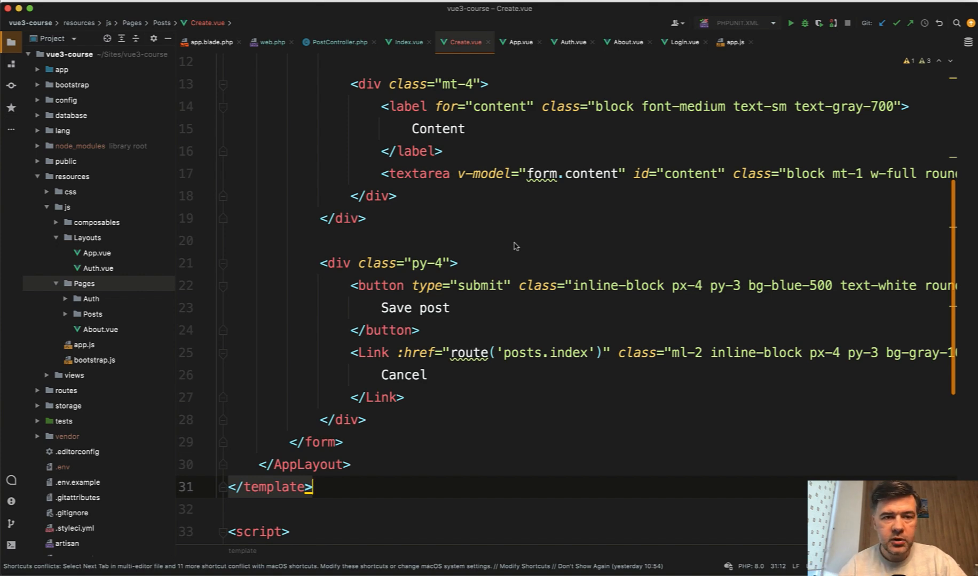
# Import useForm and start setup() with const form = useForm({...}).
pyautogui.scroll(-3)
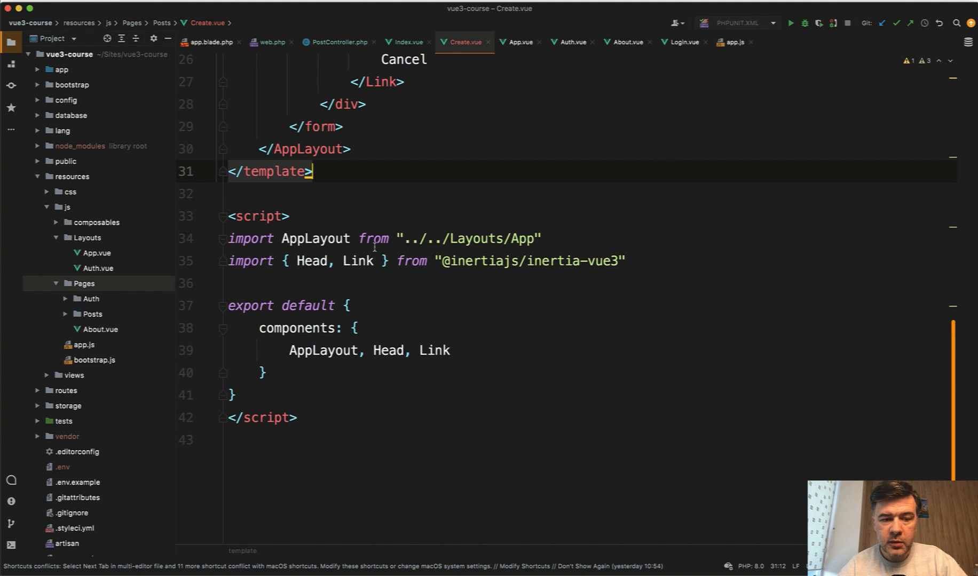
pyautogui.click(380, 260)
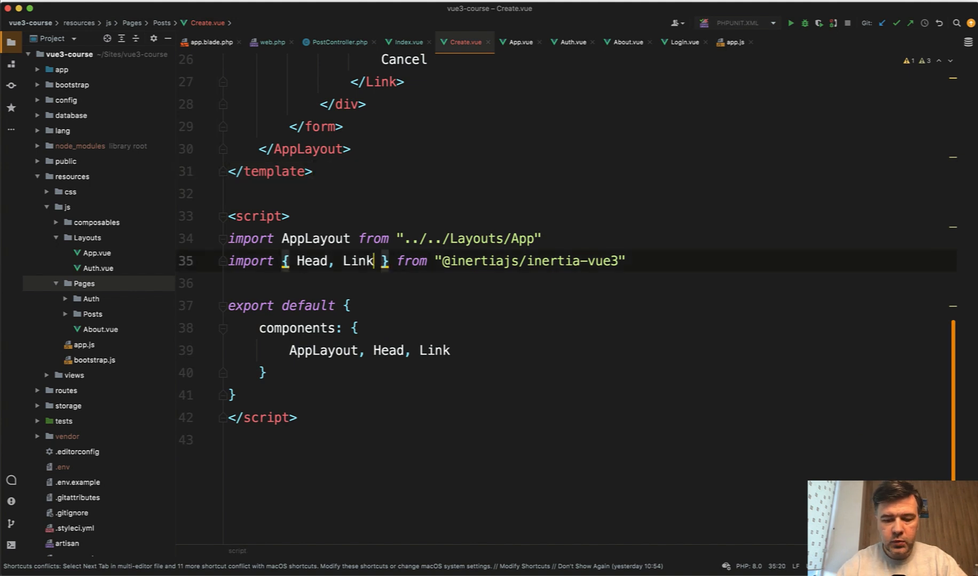
pyautogui.write(', useForm')
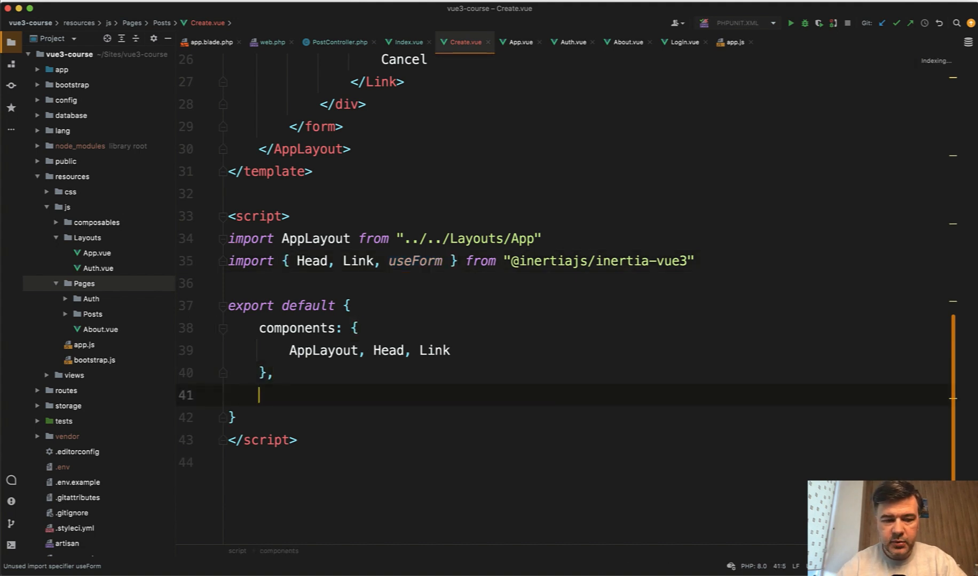
pyautogui.write('setup() {')
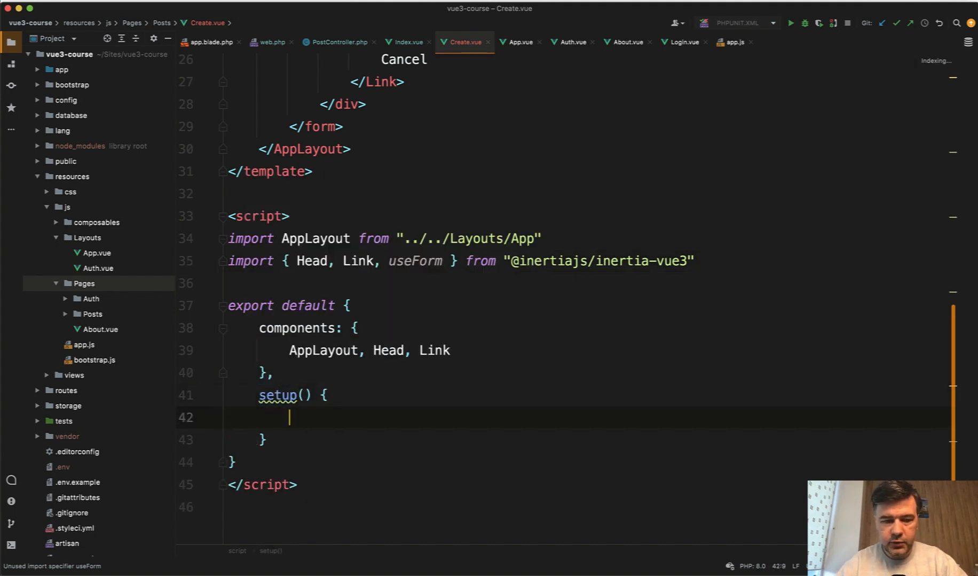
pyautogui.write('con')
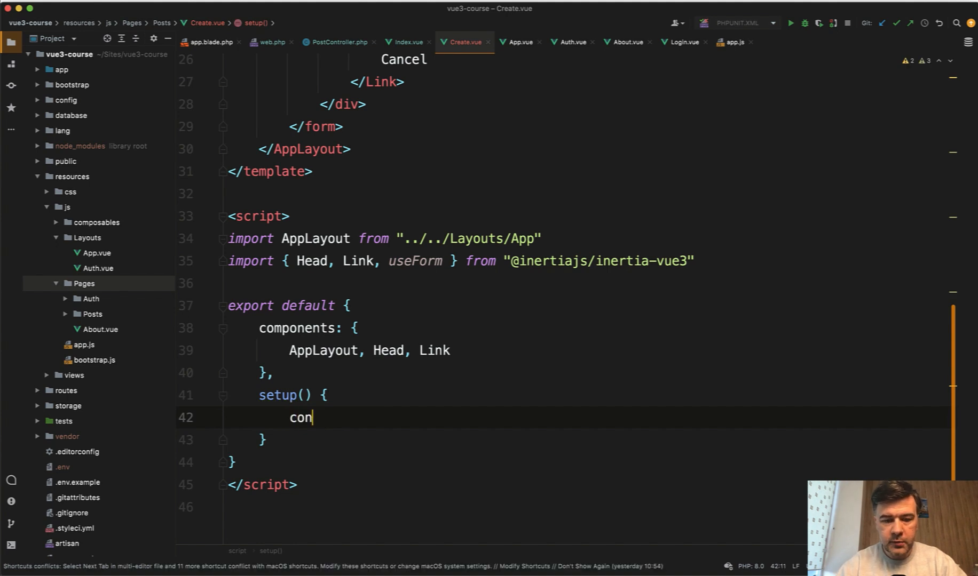
pyautogui.write('st form =')
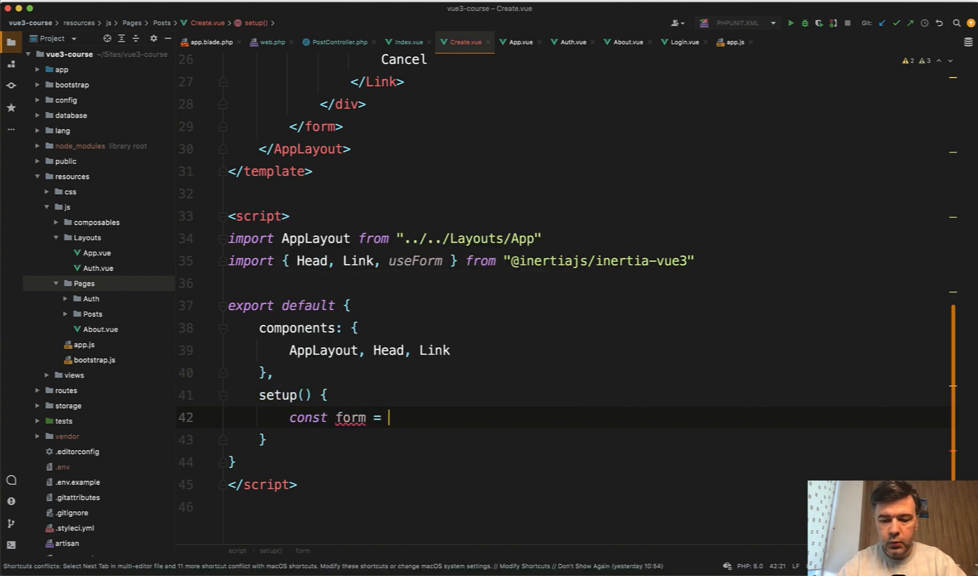
pyautogui.write('{')
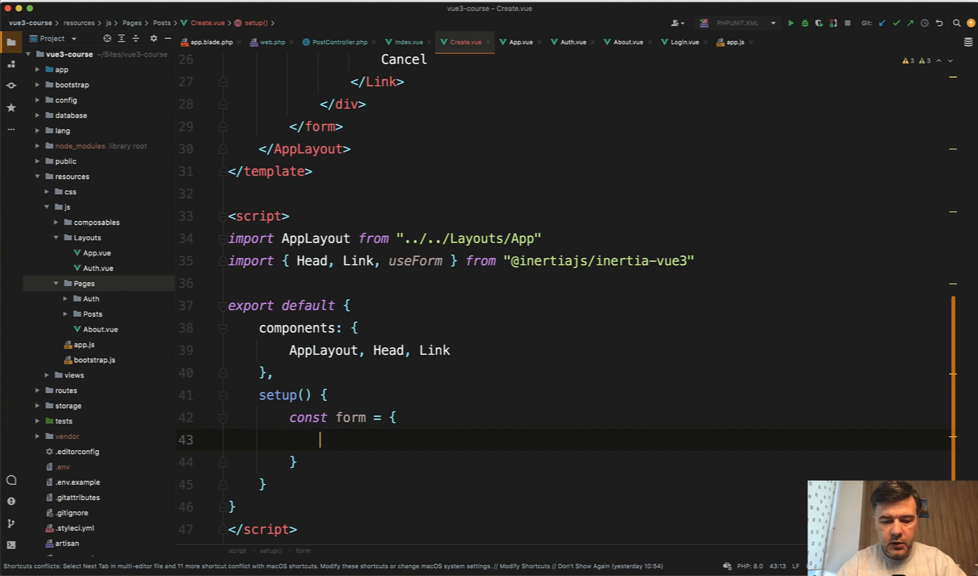
# Give the form empty title and content values and return { form } from setup().
pyautogui.write("title: '',")
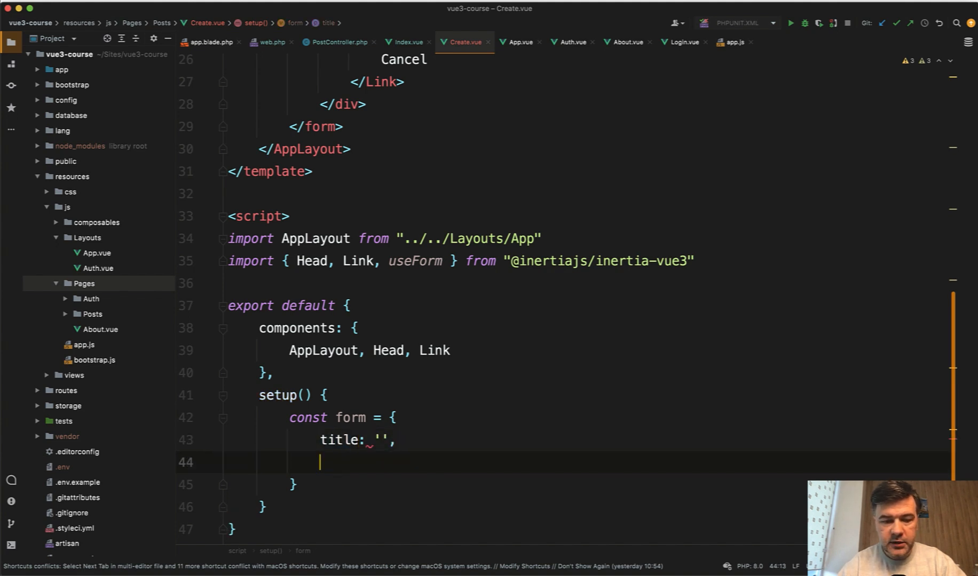
pyautogui.write("content: ''")
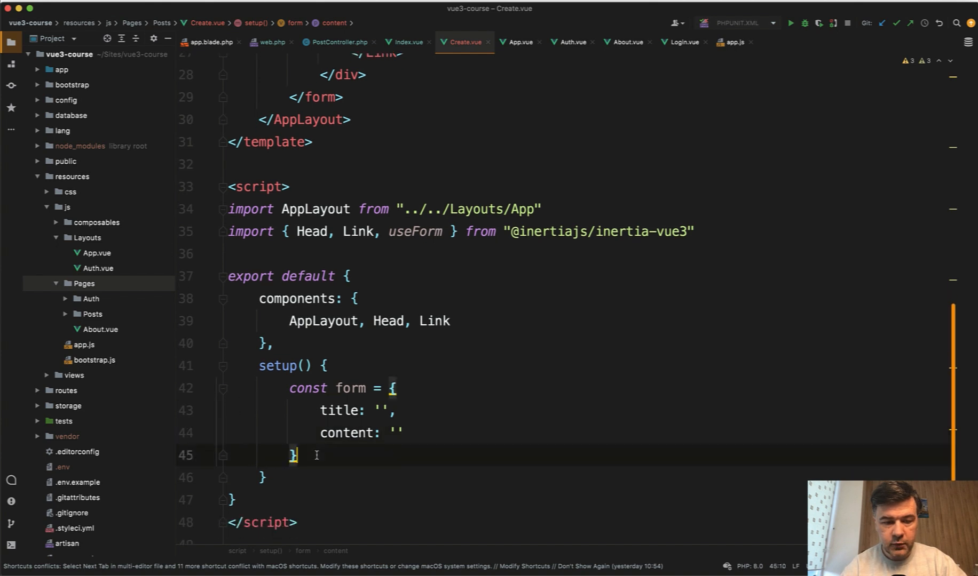
pyautogui.write('return { for')
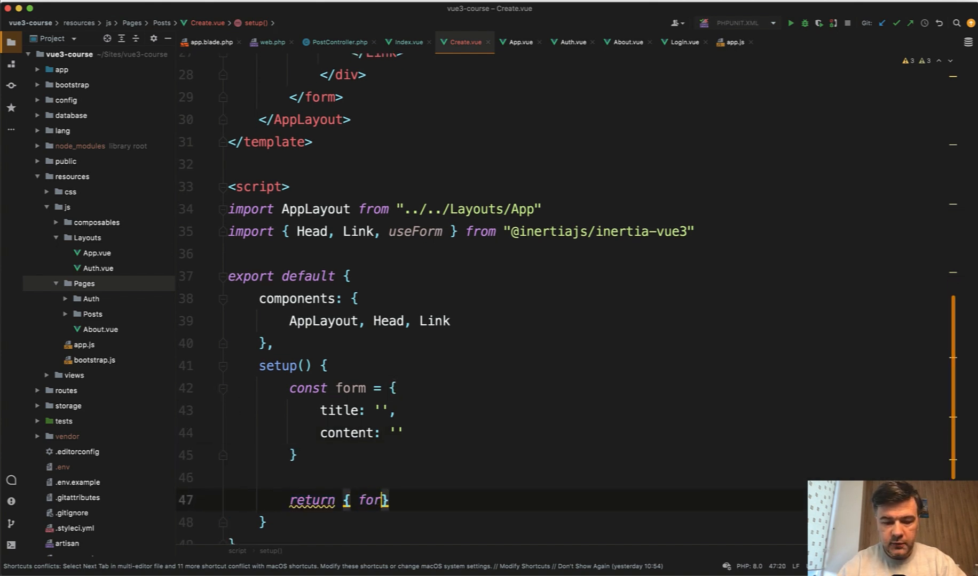
pyautogui.write('m }')
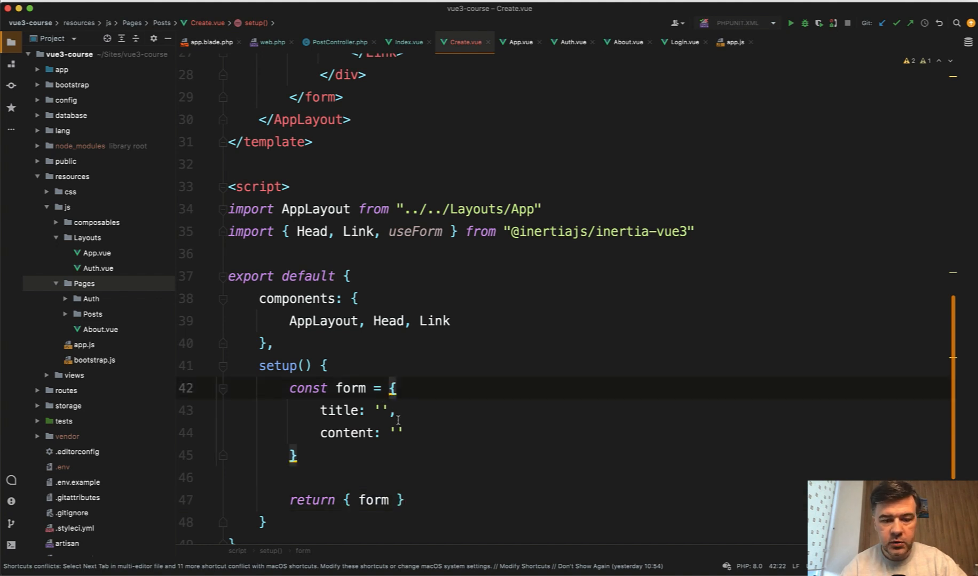
pyautogui.write('useForm(')
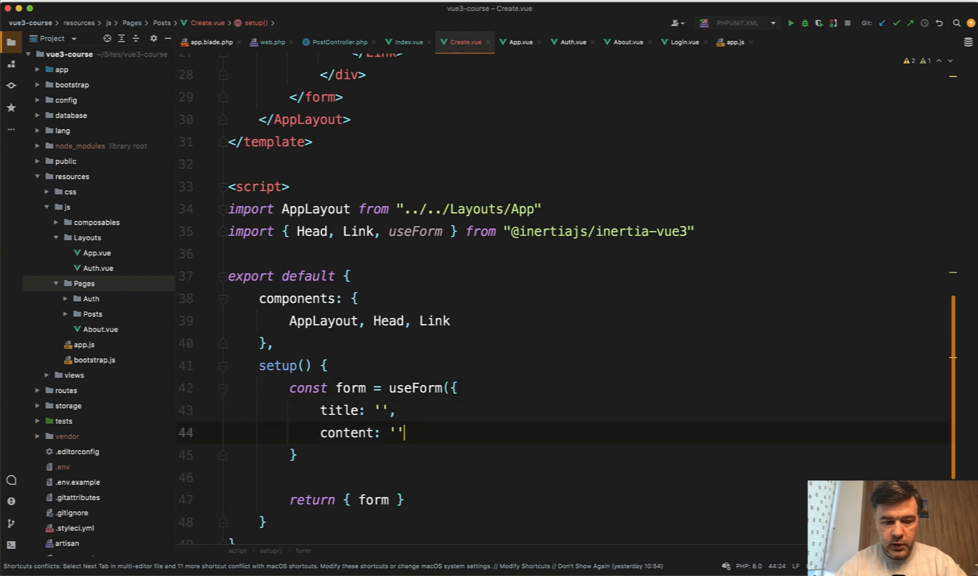
pyautogui.write('data: {')
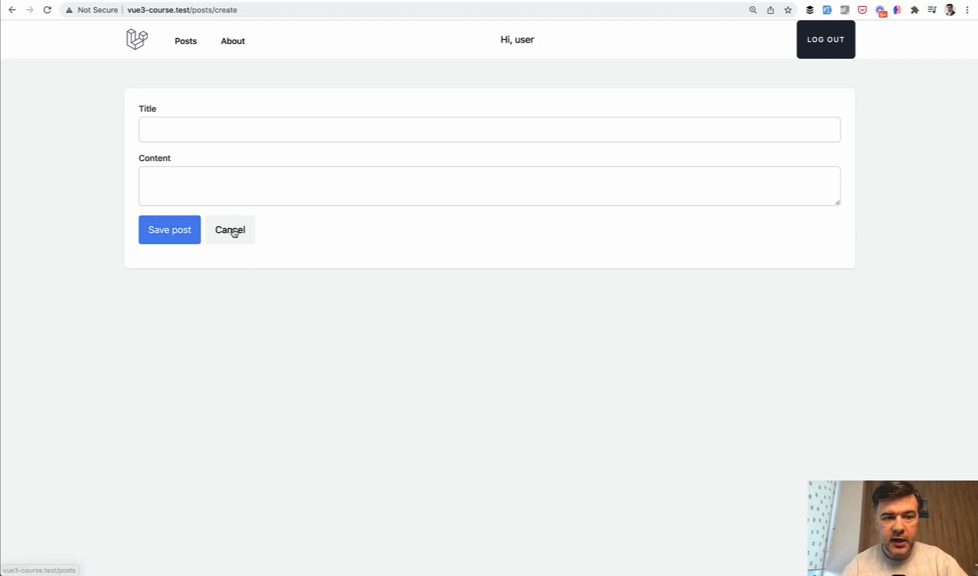
# Cancel out of the create form to the posts list and reopen web.php.
pyautogui.click(229, 230)
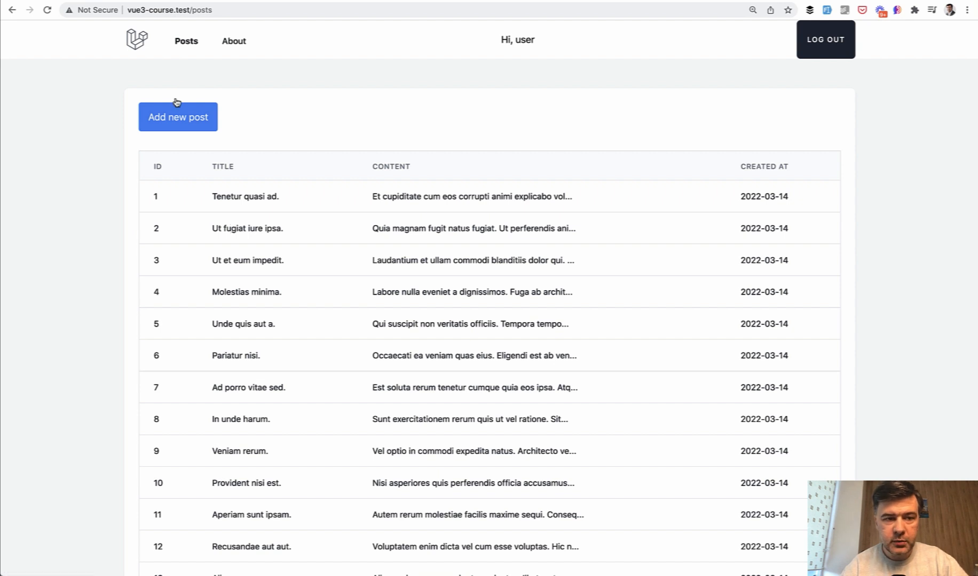
pyautogui.click(177, 116)
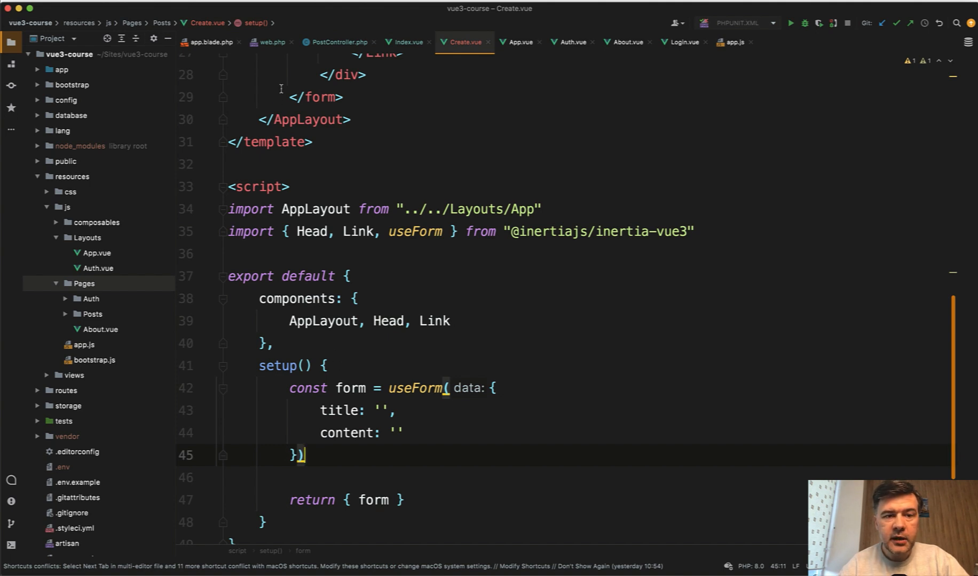
pyautogui.click(271, 42)
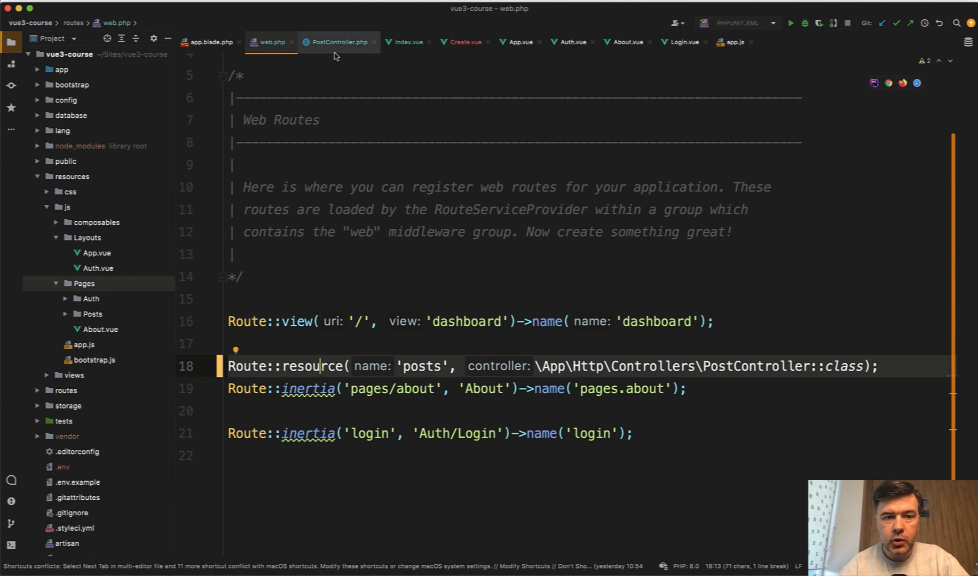
# Add store(Request $request) creating a Post from $request->title and $request->content.
pyautogui.click(337, 42)
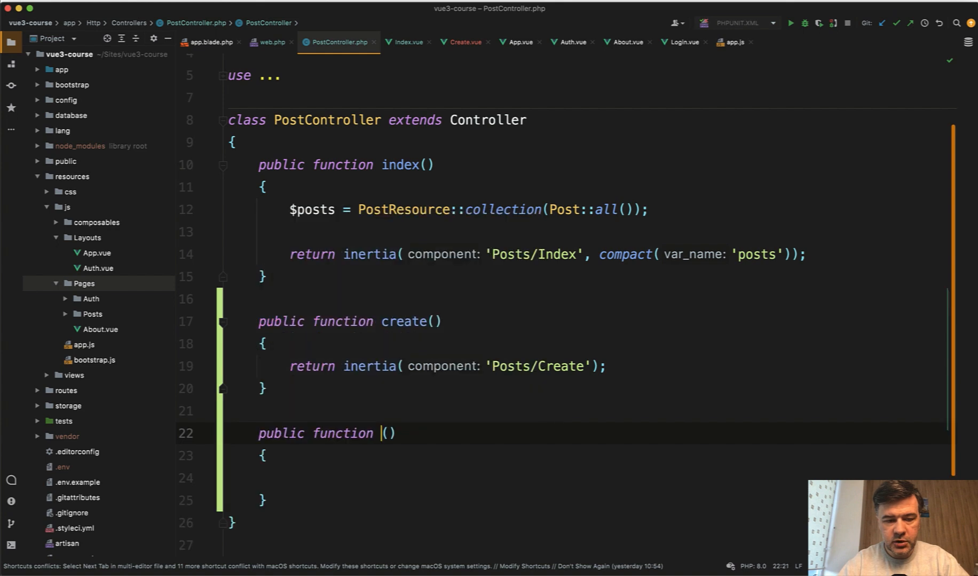
pyautogui.write('store(Request')
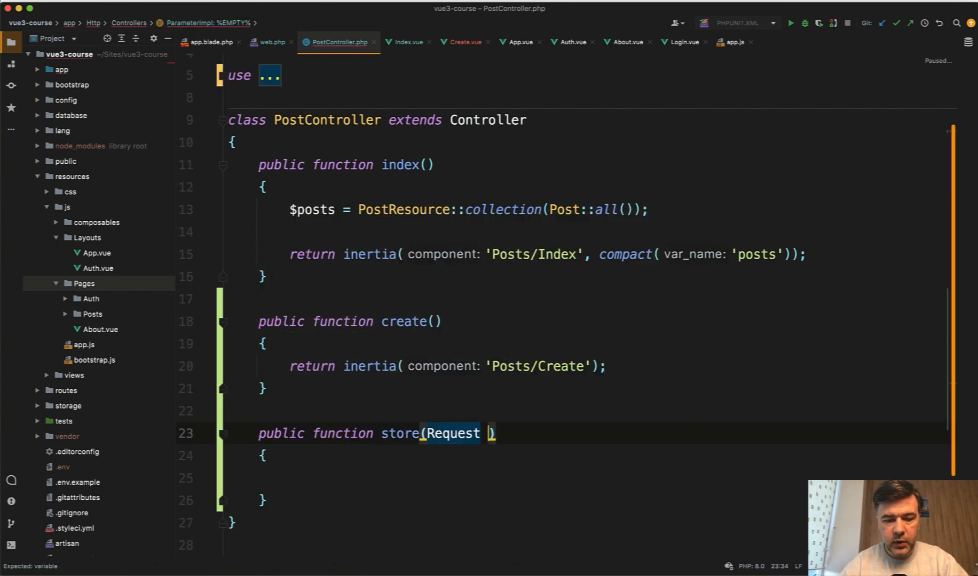
pyautogui.write('$request')
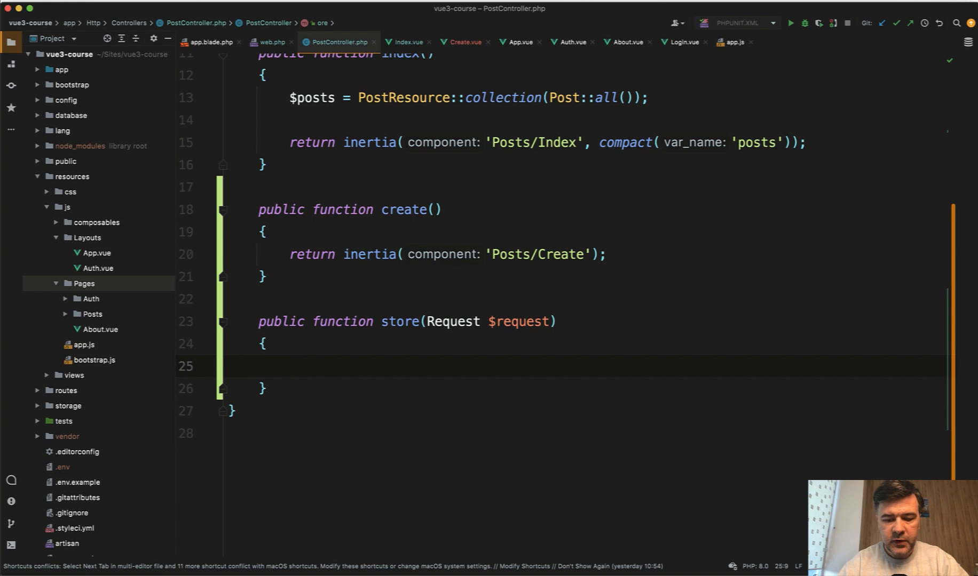
pyautogui.write('Post::create([]);')
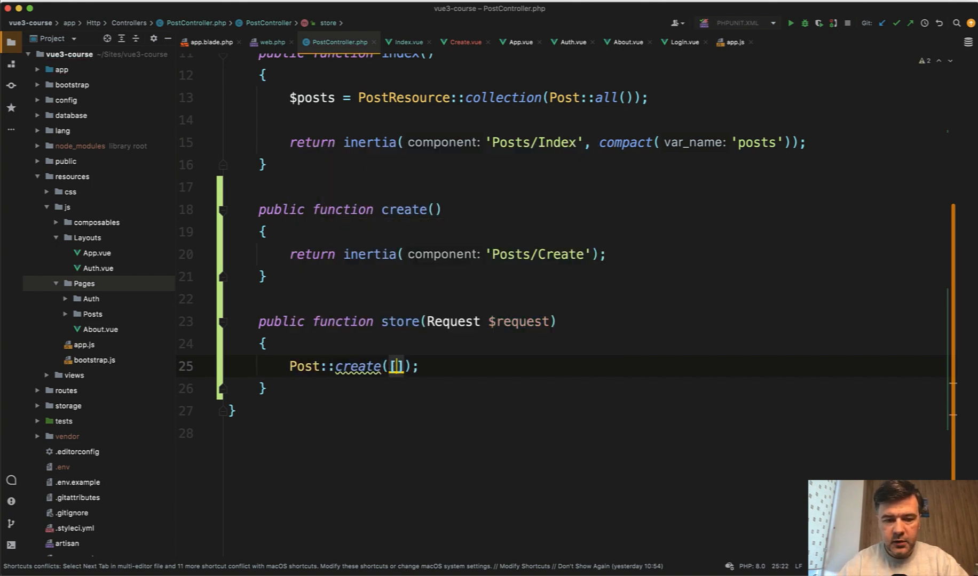
pyautogui.write('[')
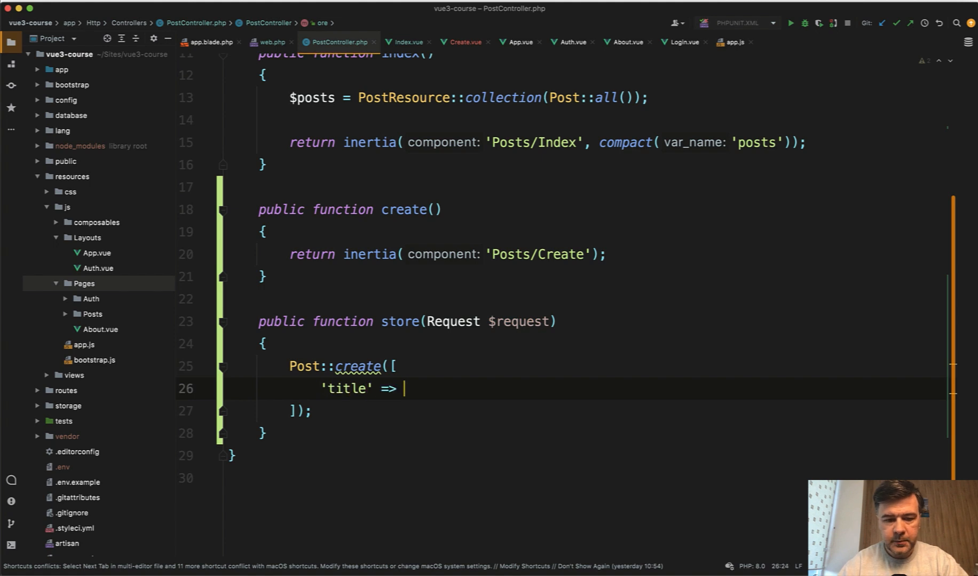
pyautogui.write('$request->title')
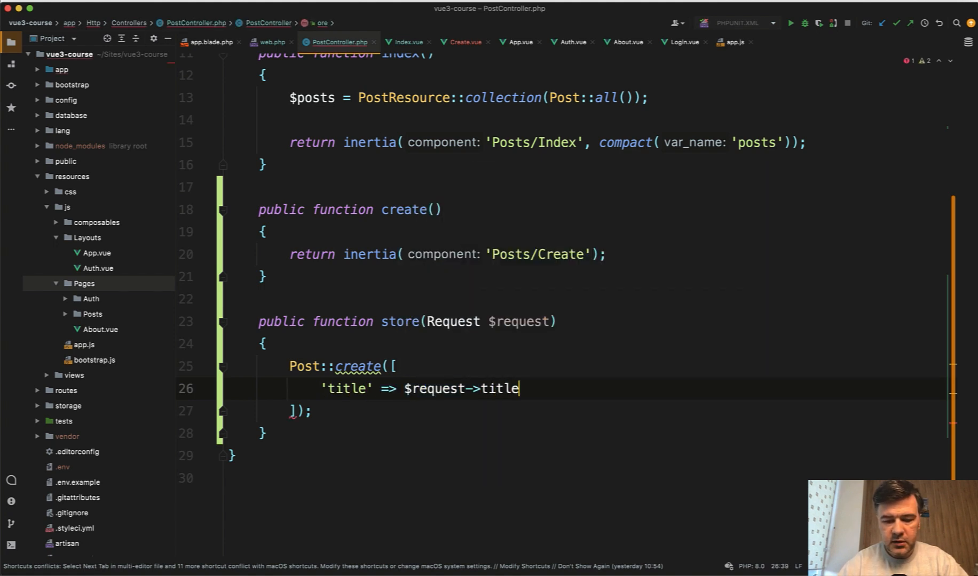
pyautogui.write(',')
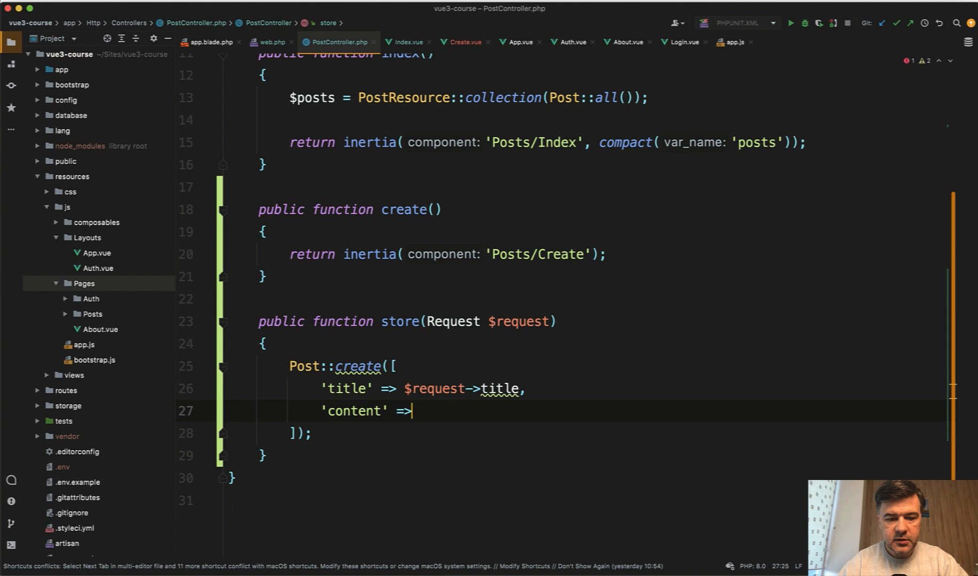
pyautogui.write('$request->content')
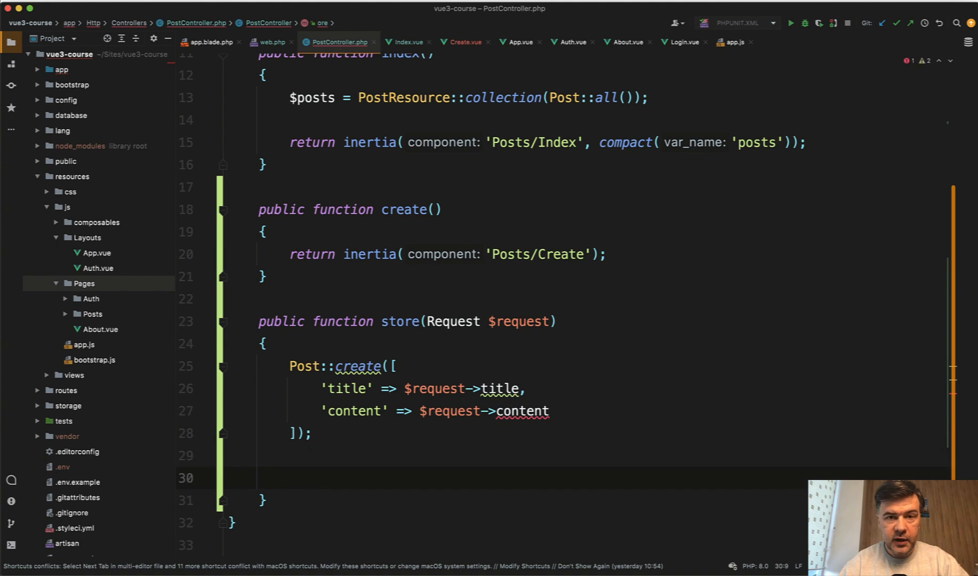
# Return redirect()->route('posts.index') from store and reopen Create.vue.
pyautogui.write('return')
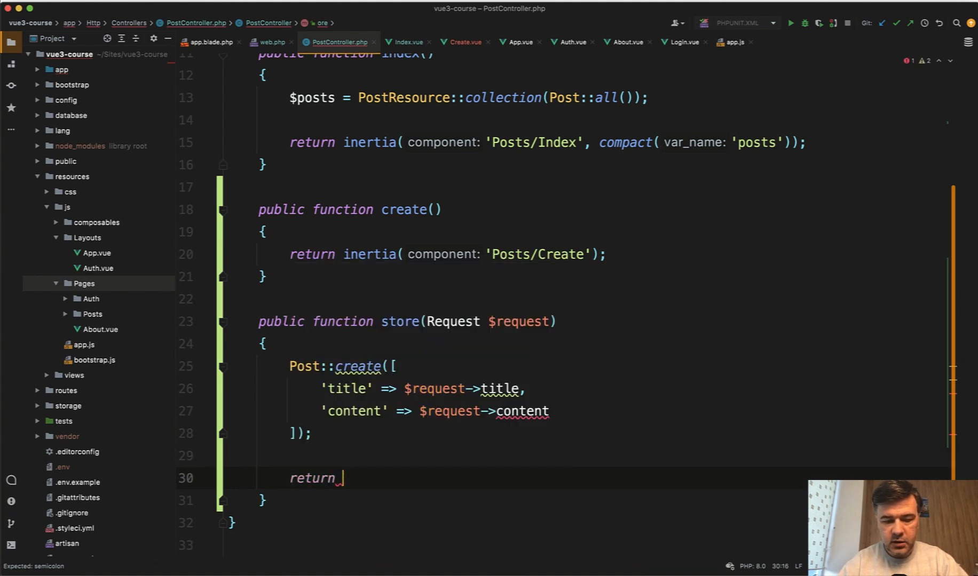
pyautogui.write('redirect()')
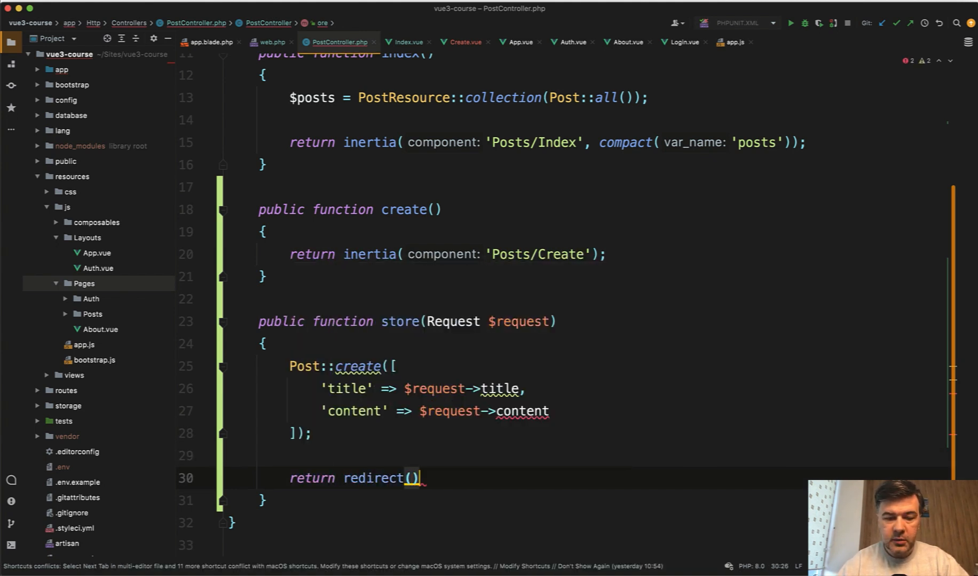
pyautogui.write("->route('")
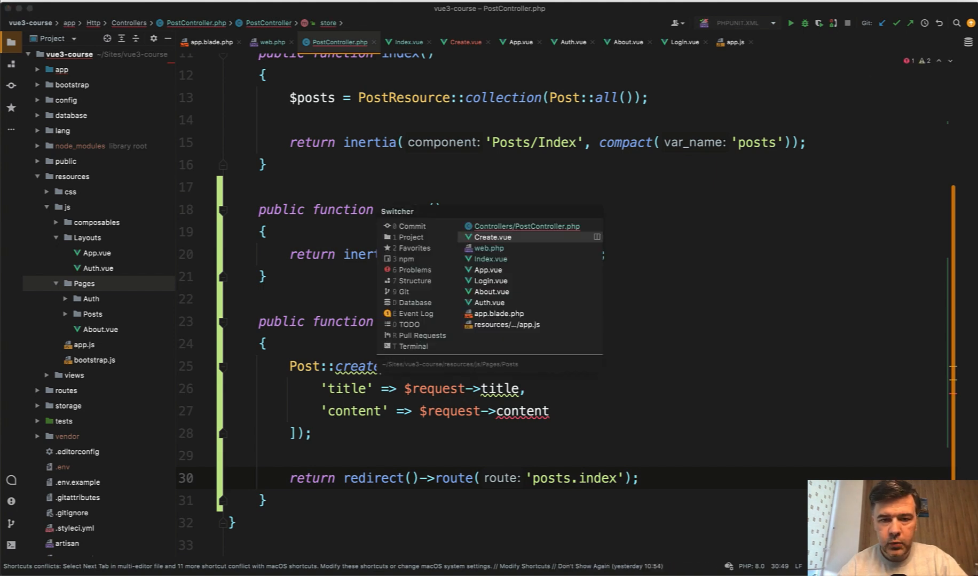
pyautogui.click(492, 237)
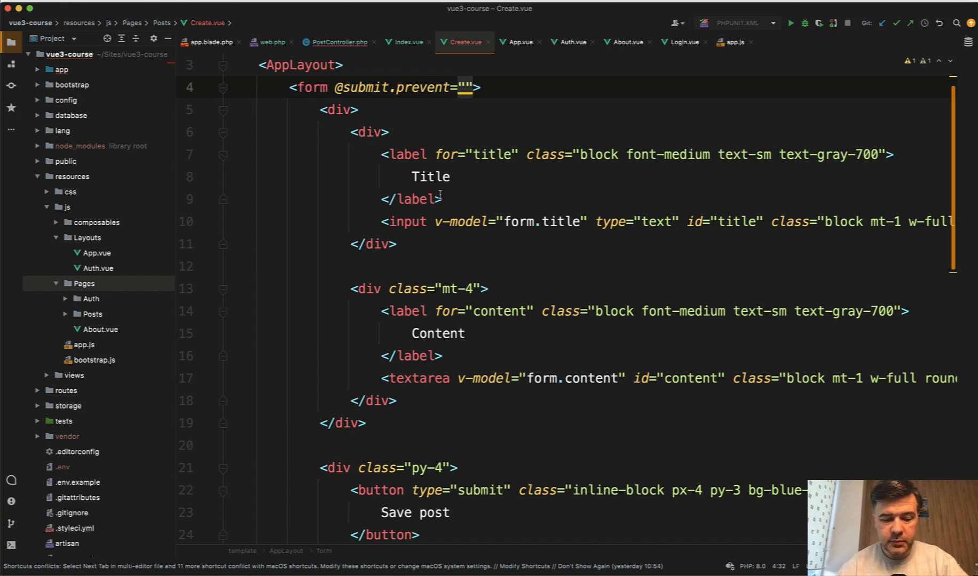
pyautogui.write("form.post(route('")
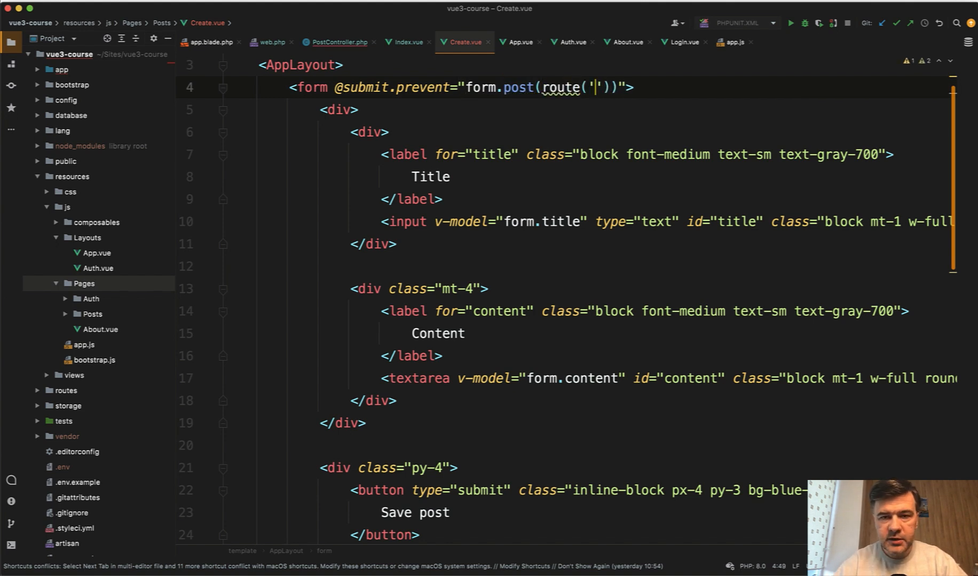
pyautogui.write('posts.store')
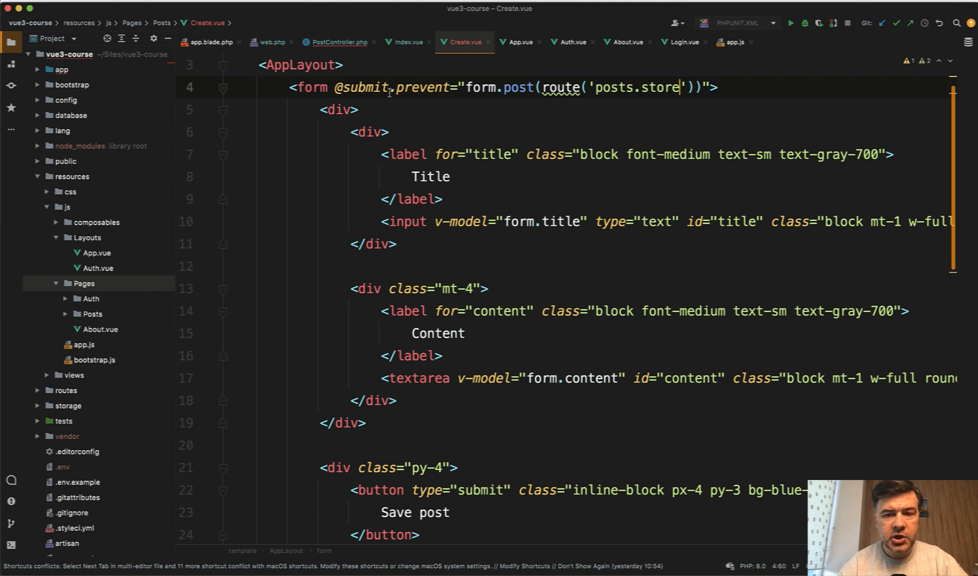
pyautogui.click(369, 132)
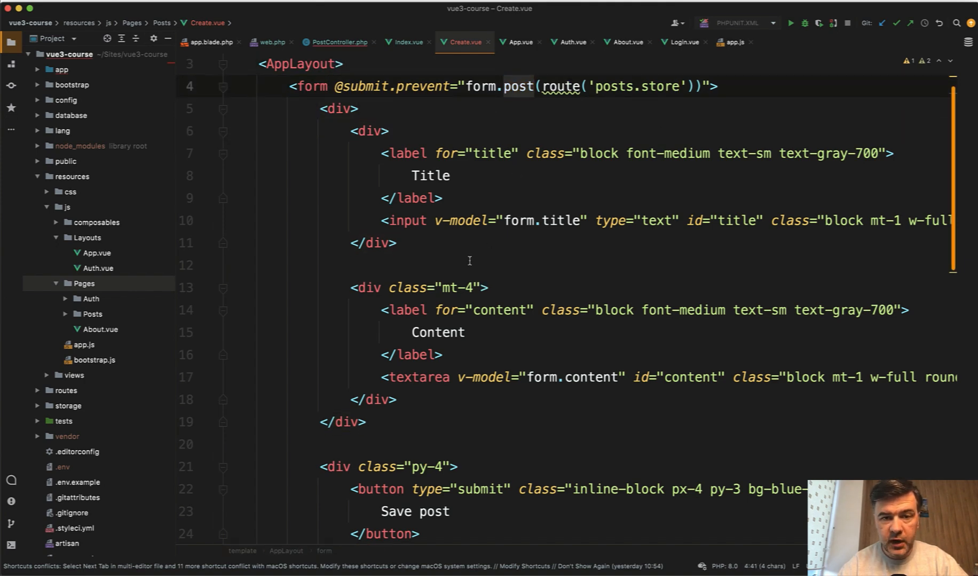
pyautogui.scroll(-3)
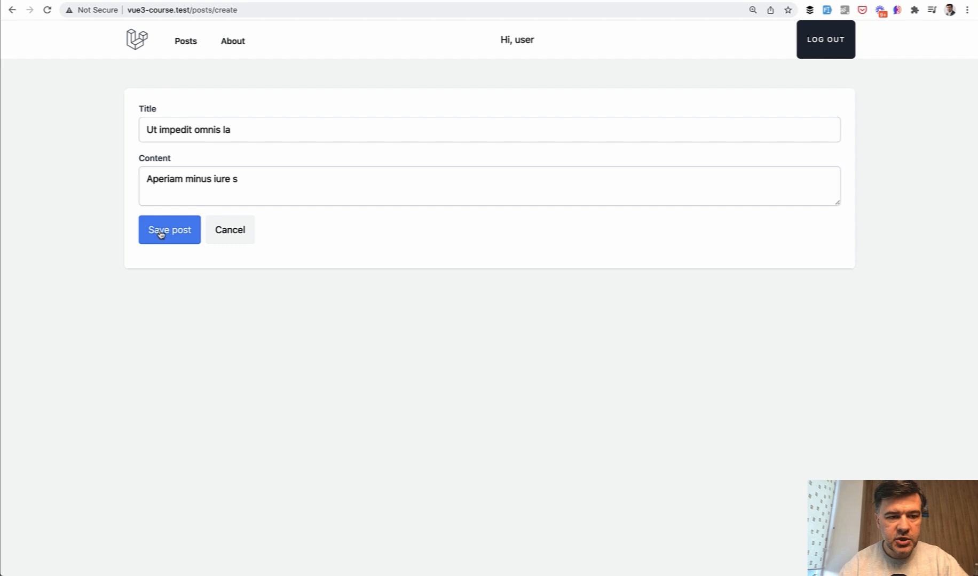
# Save the post and confirm post 34, Ut impedit omnis la, appears in the list.
pyautogui.click(169, 230)
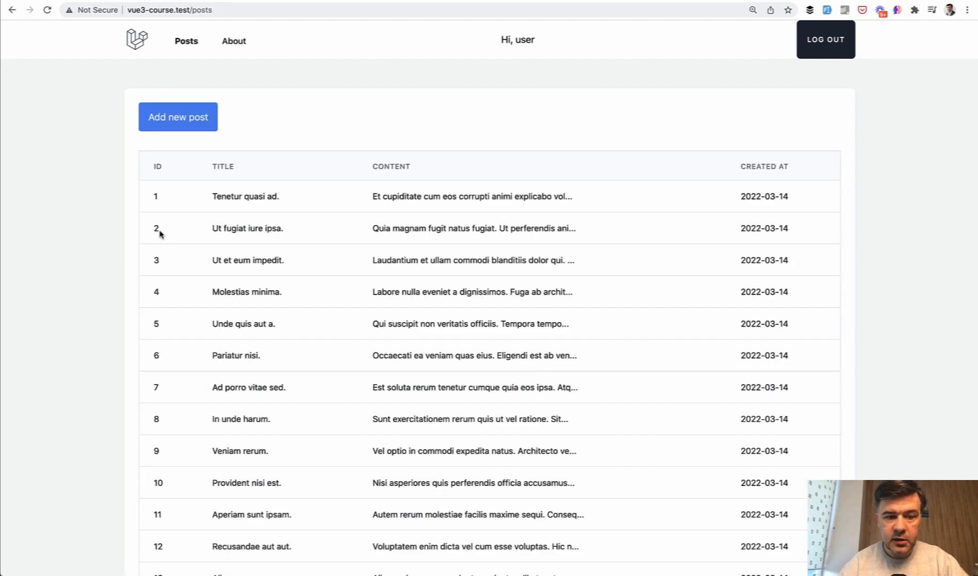
pyautogui.scroll(-3)
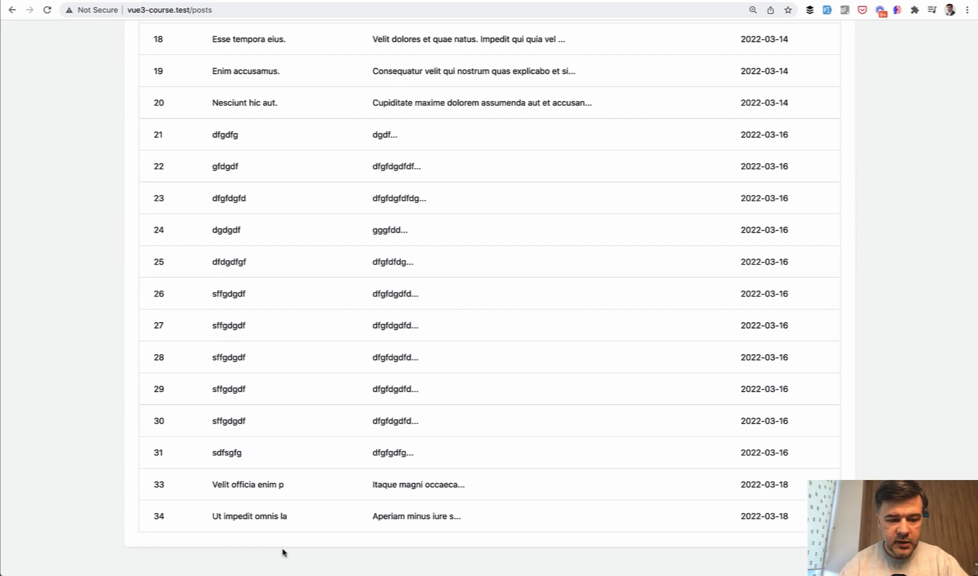
pyautogui.doubleClick(237, 517)
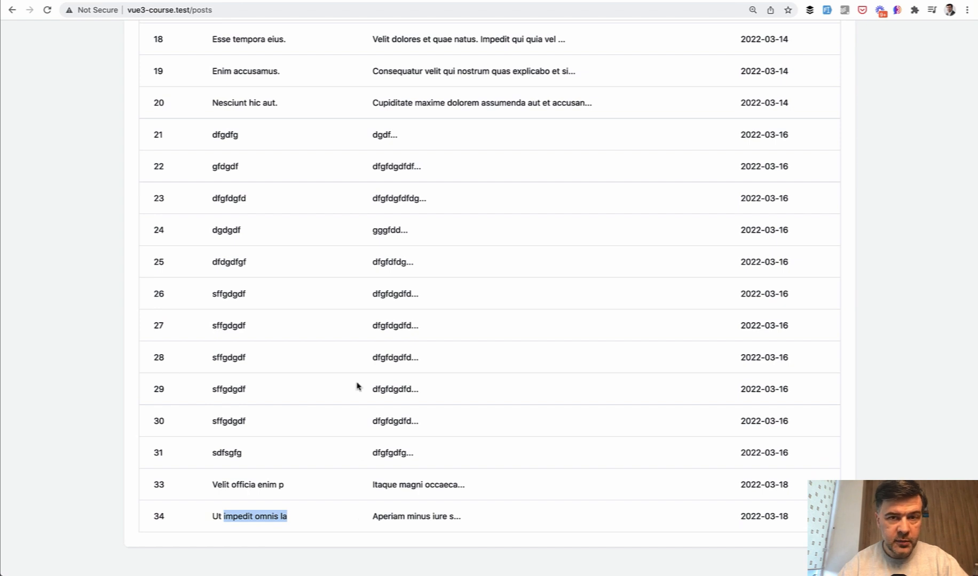
pyautogui.scroll(3)
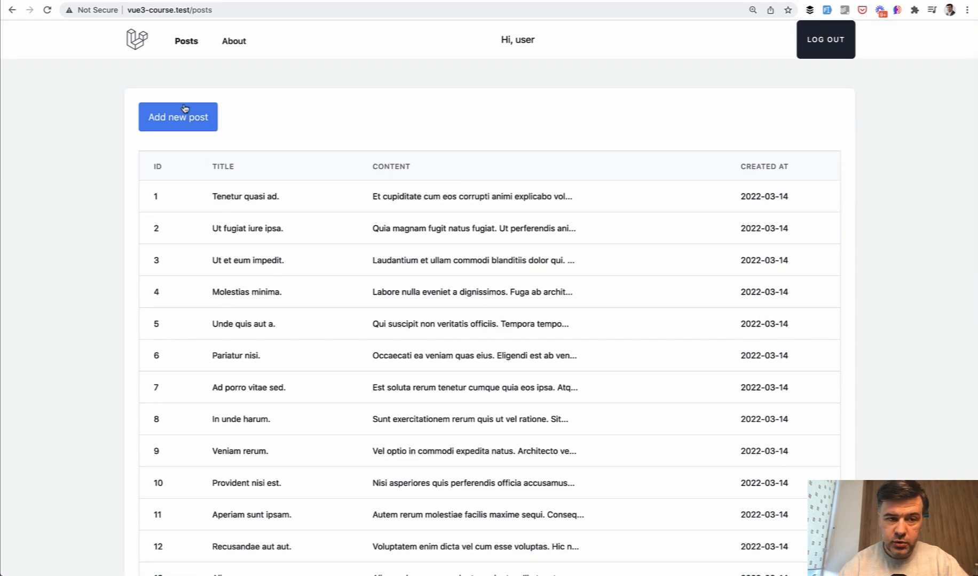
# Start a new blank post with the browser developer tools shown.
pyautogui.click(177, 117)
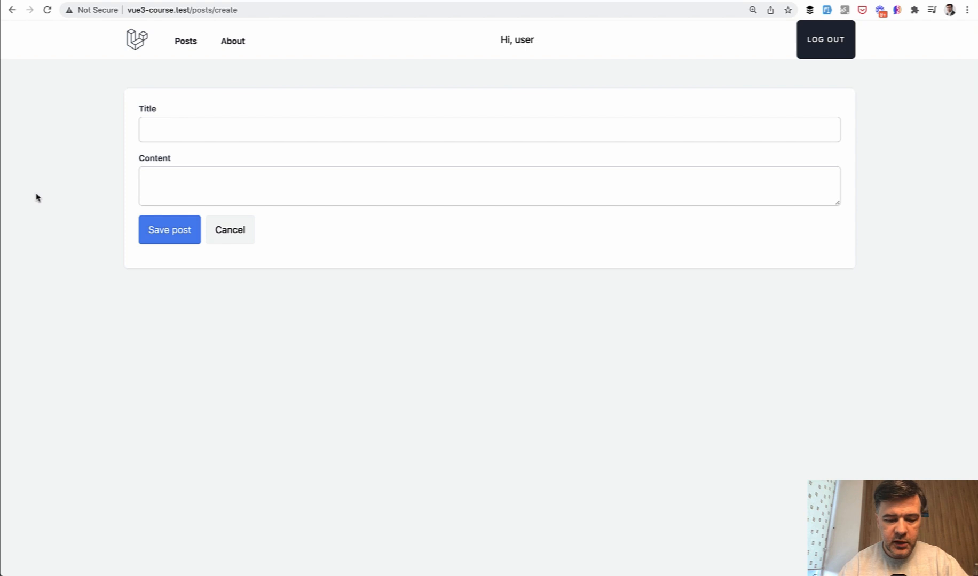
pyautogui.press('F12')
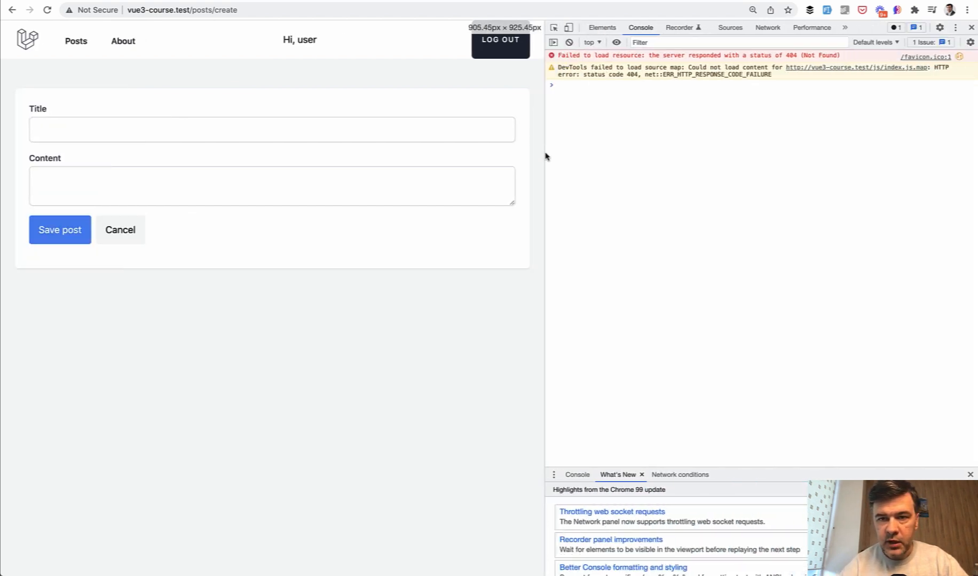
# Submit the Et soluta qui velit post and inspect its 302 redirect and posts response in the Network log.
pyautogui.click(767, 27)
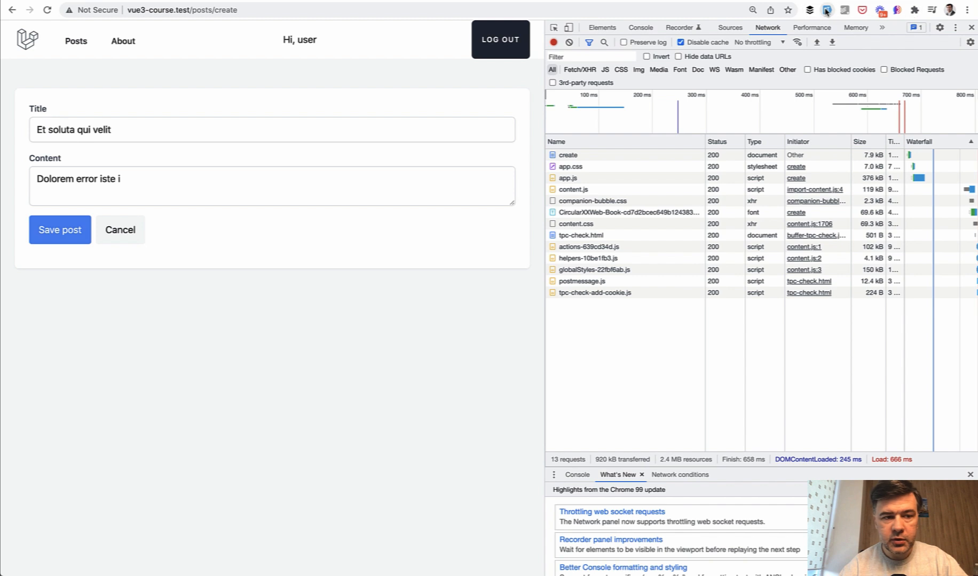
pyautogui.moveTo(20, 253)
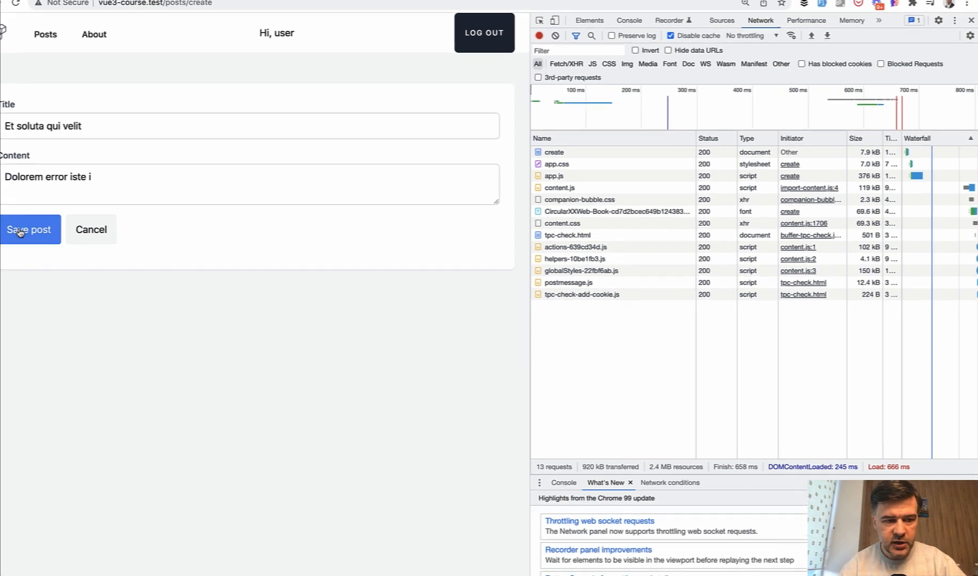
pyautogui.click(29, 229)
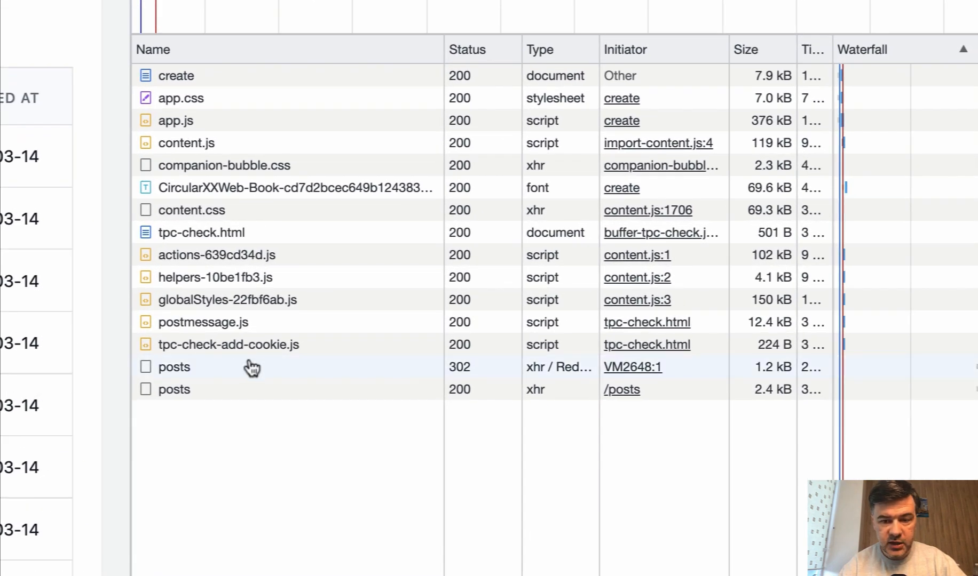
pyautogui.moveTo(319, 392)
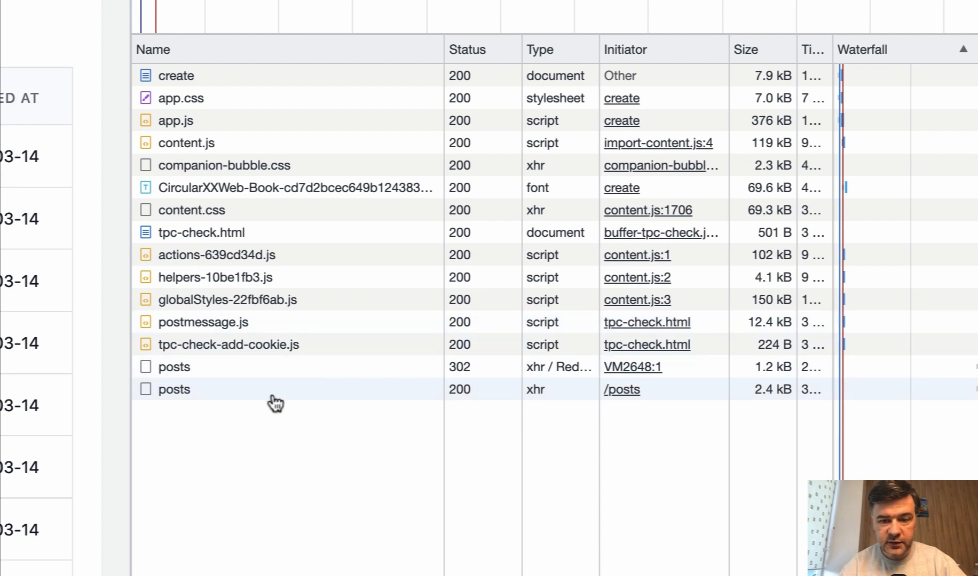
pyautogui.moveTo(254, 390)
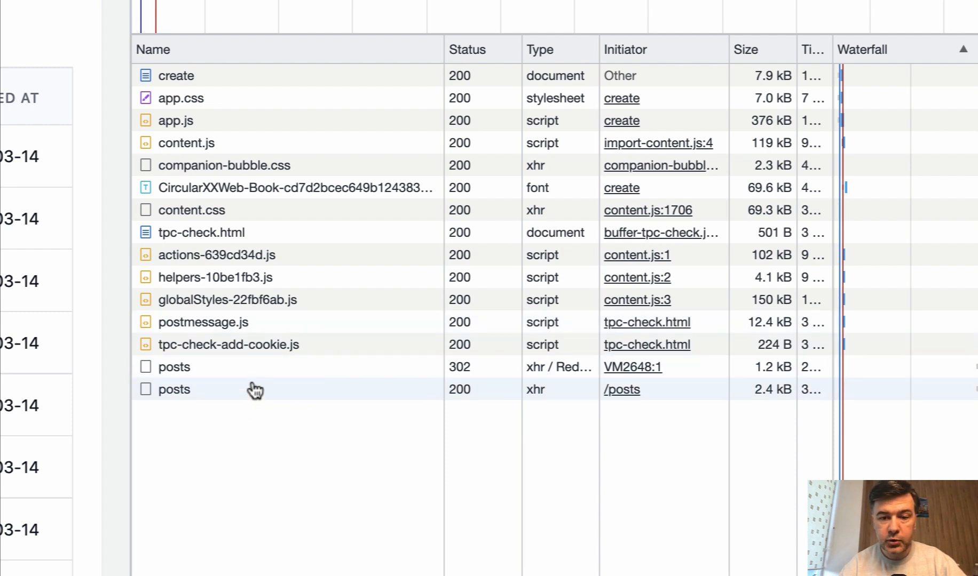
pyautogui.moveTo(214, 396)
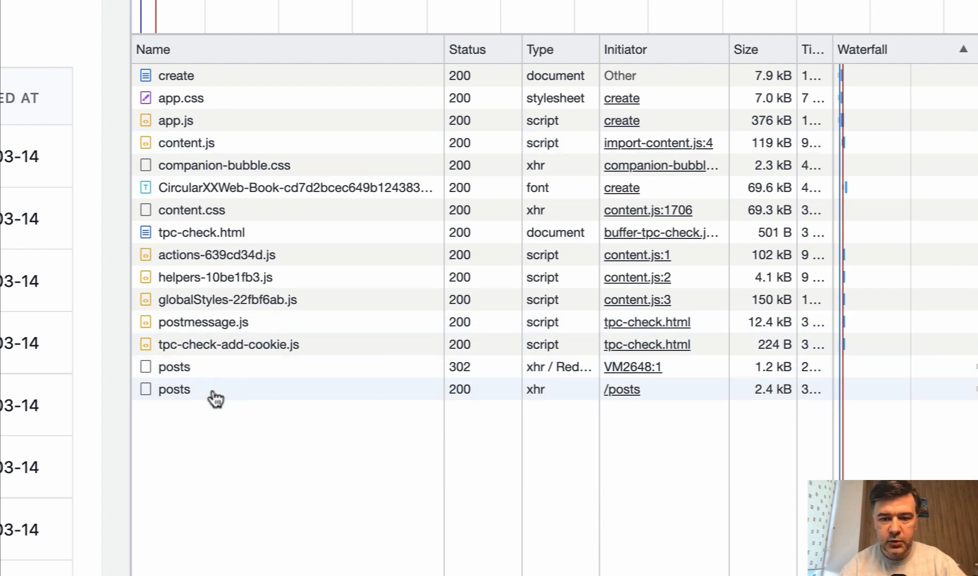
pyautogui.click(174, 390)
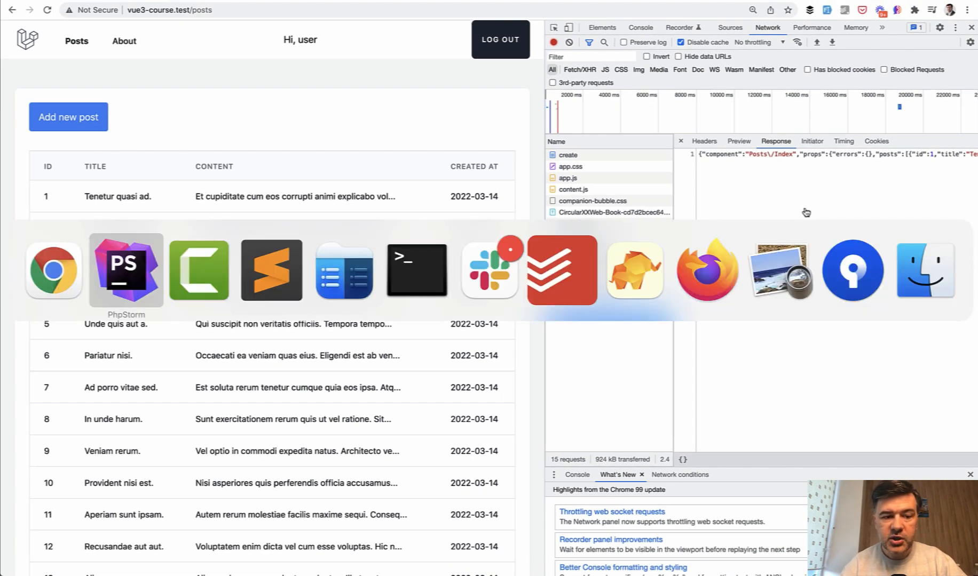
# Return to PostController.php showing the store method that creates and redirects to posts.index.
pyautogui.click(126, 269)
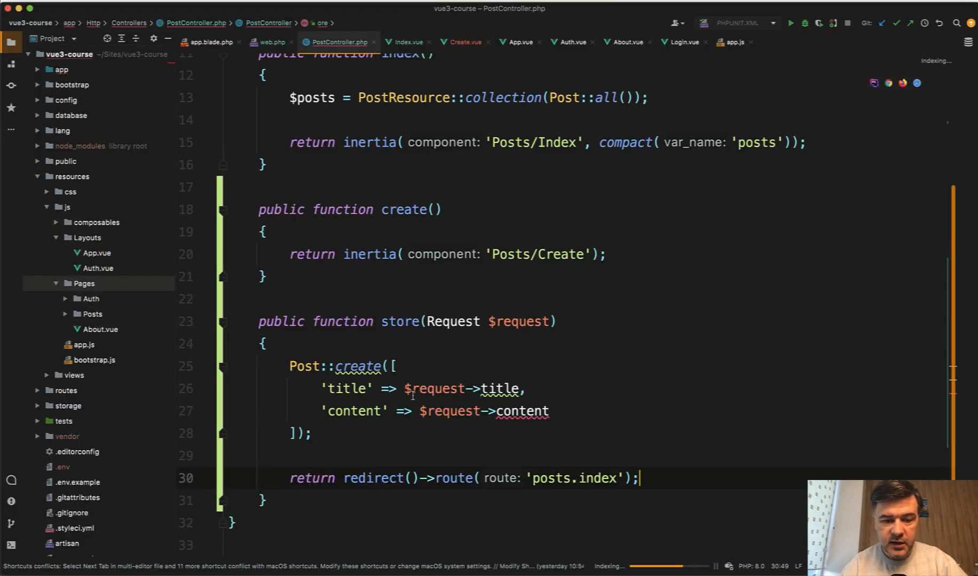
pyautogui.scroll(3)
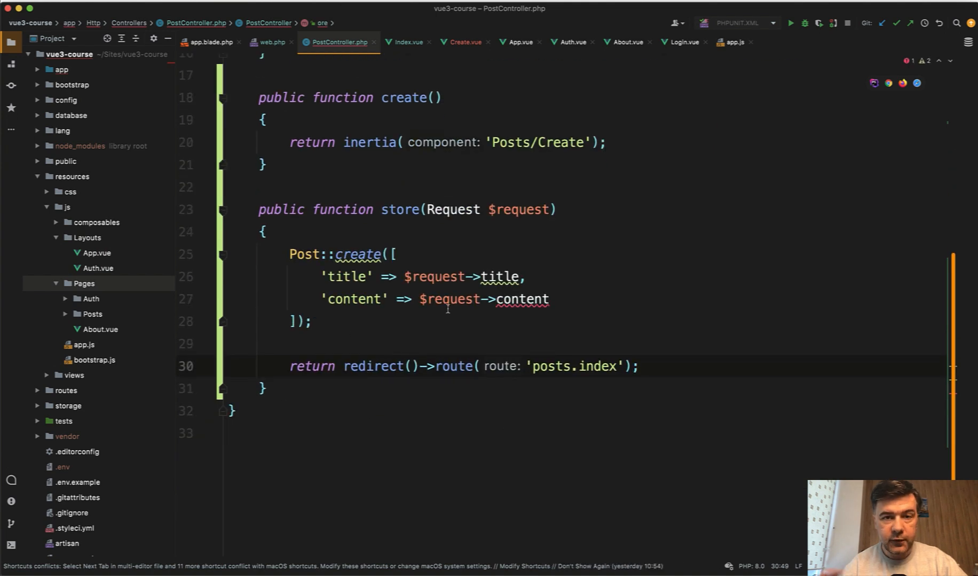